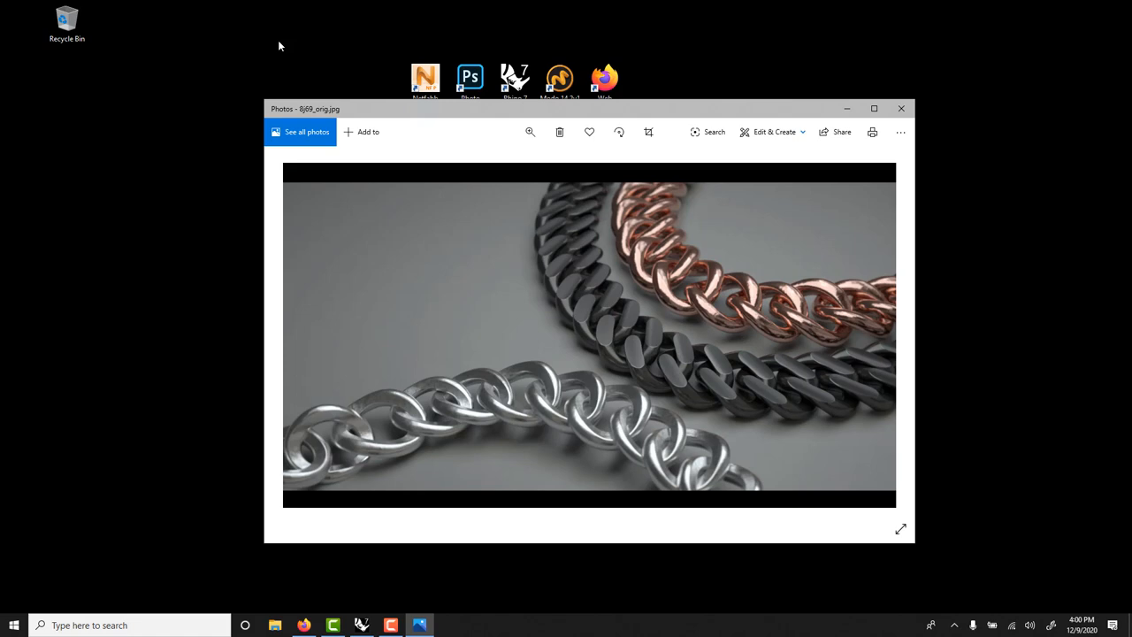
mouse_move(654, 203)
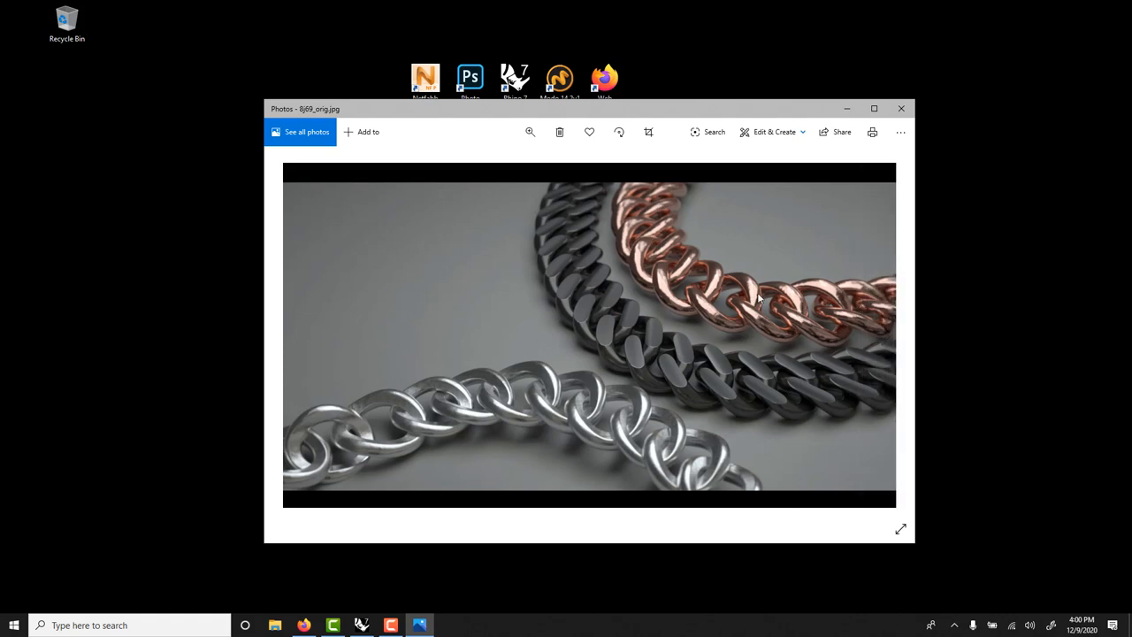
mouse_move(785, 305)
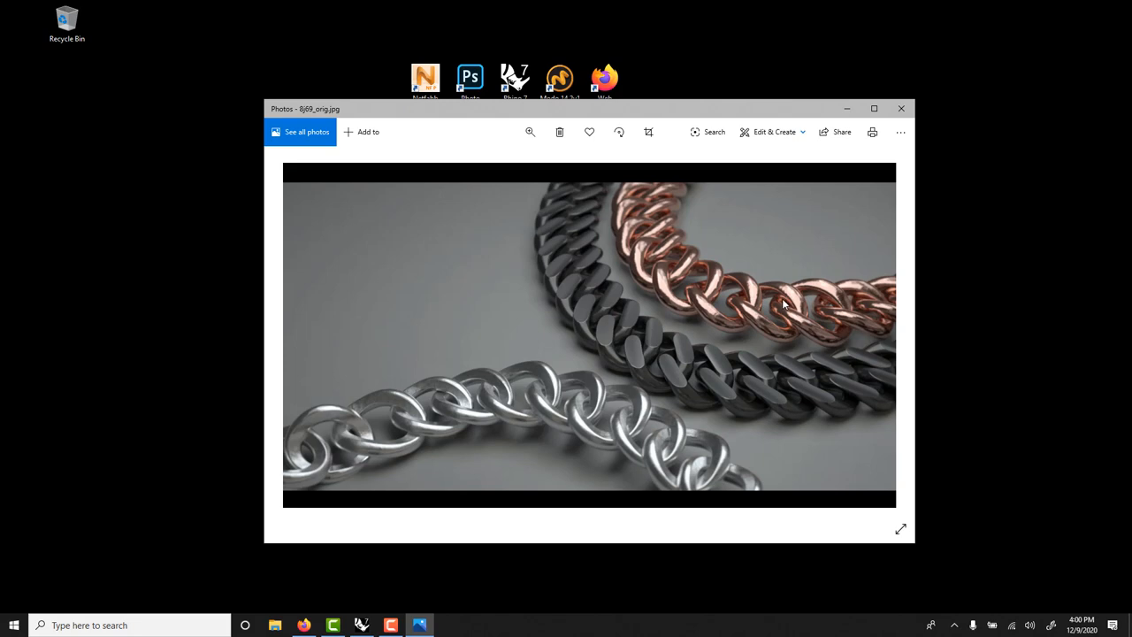
mouse_move(785, 309)
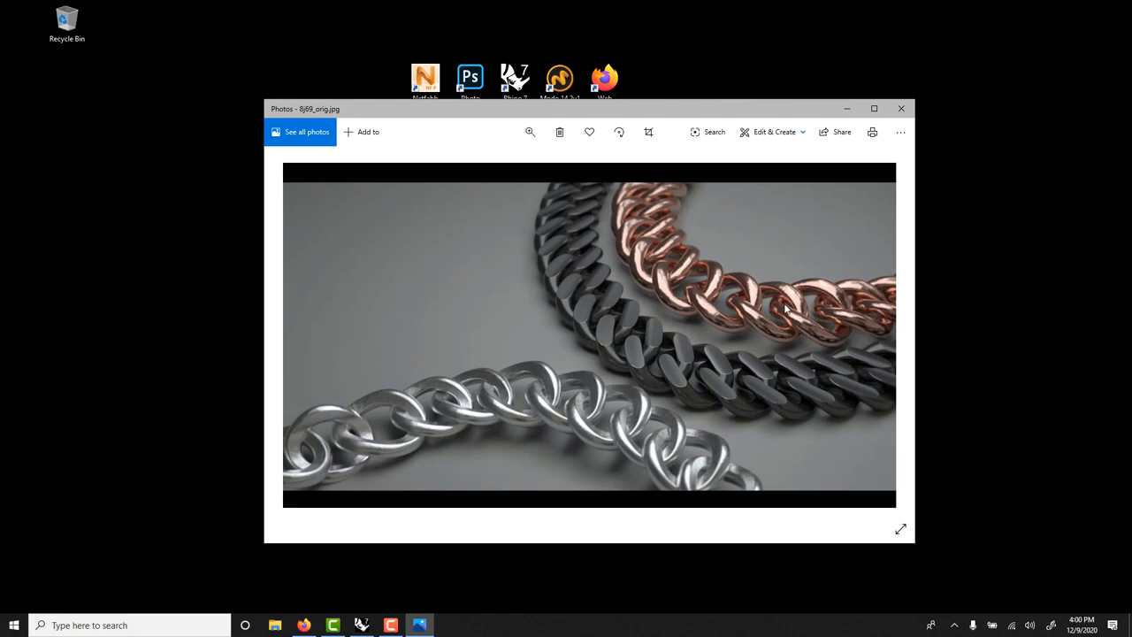
mouse_move(575, 42)
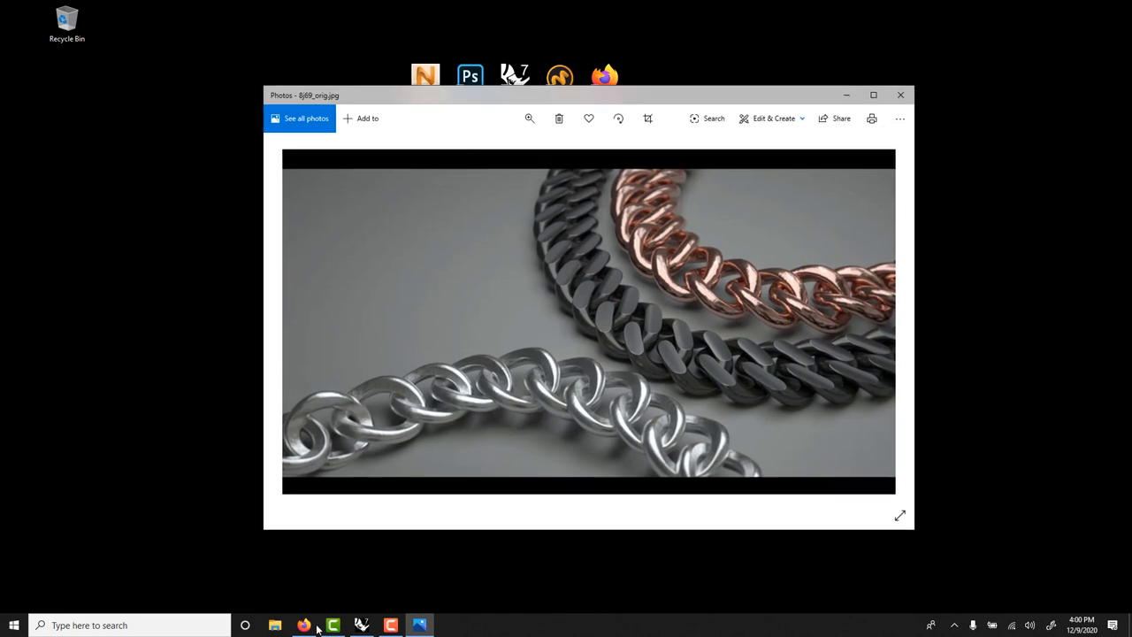
Bring Firefox forward on the CAD Jewellery Skills homepage and scroll down through it
click(303, 625)
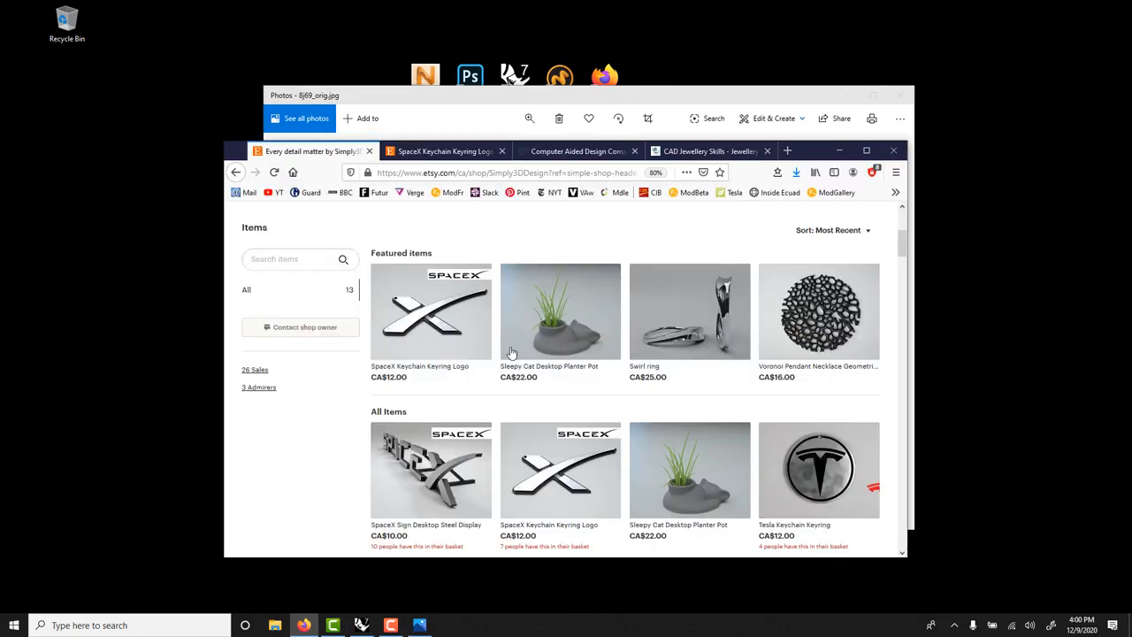
click(707, 150)
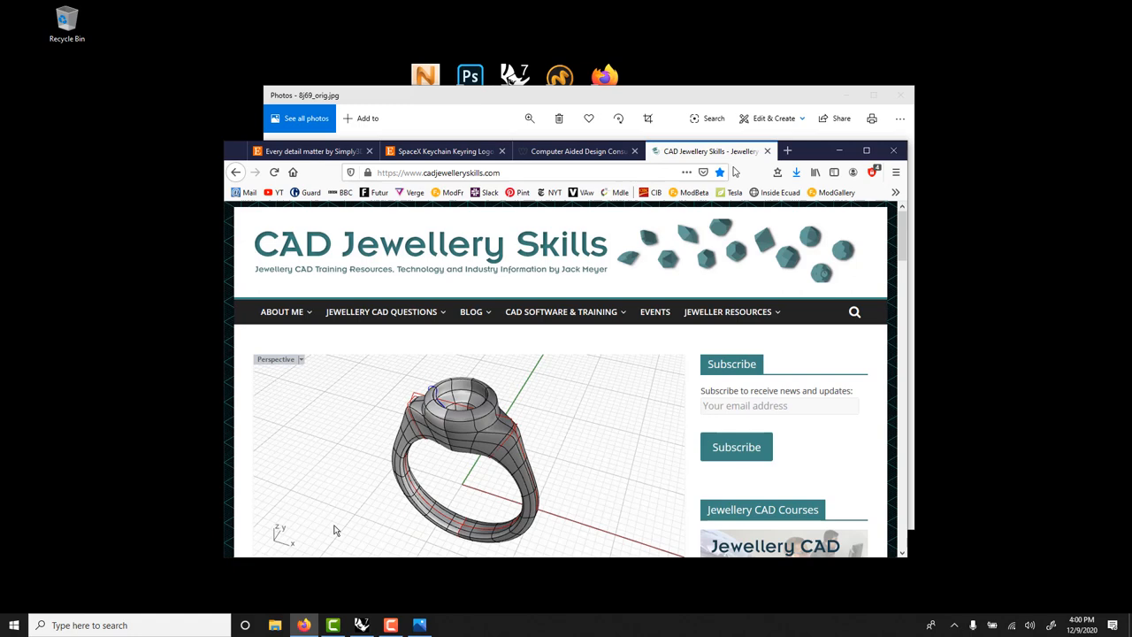
click(561, 311)
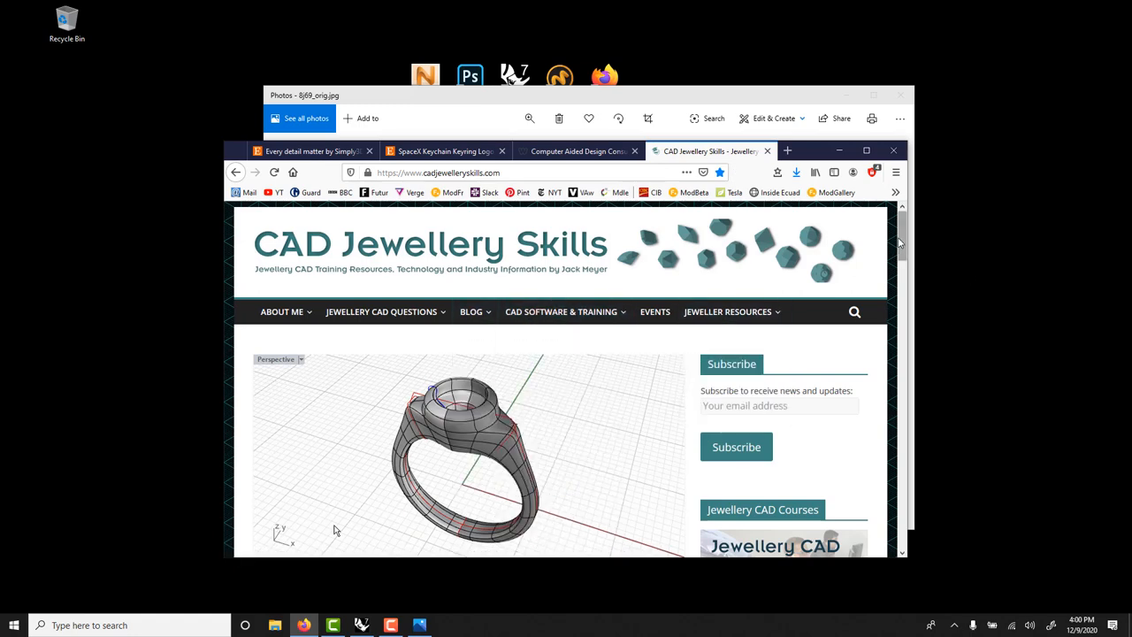
scroll(down, 3)
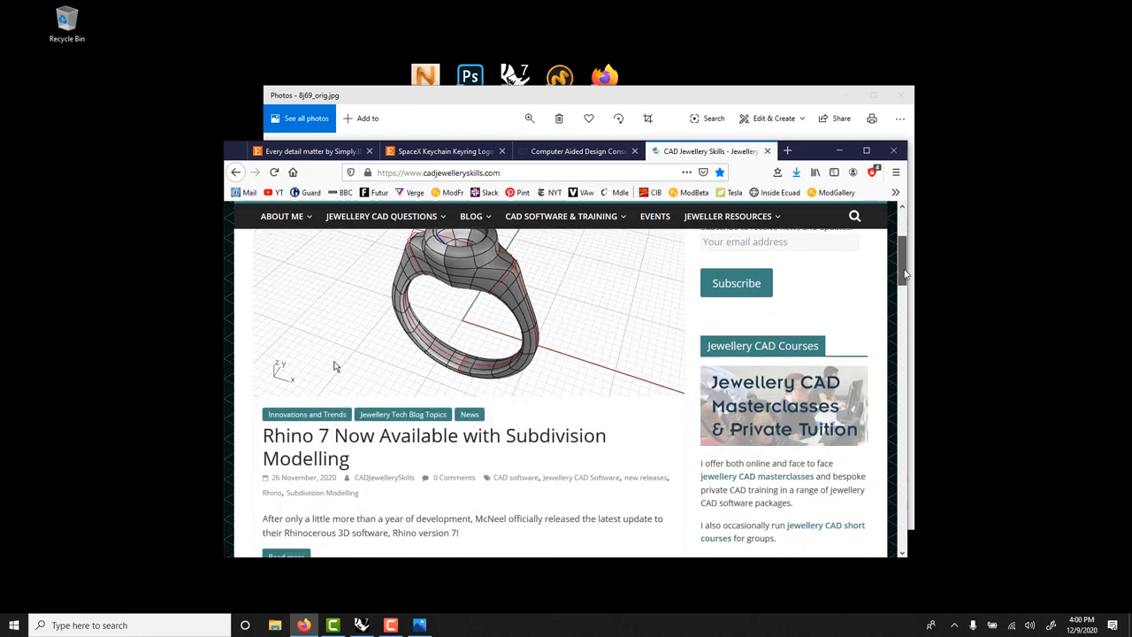
scroll(down, 3)
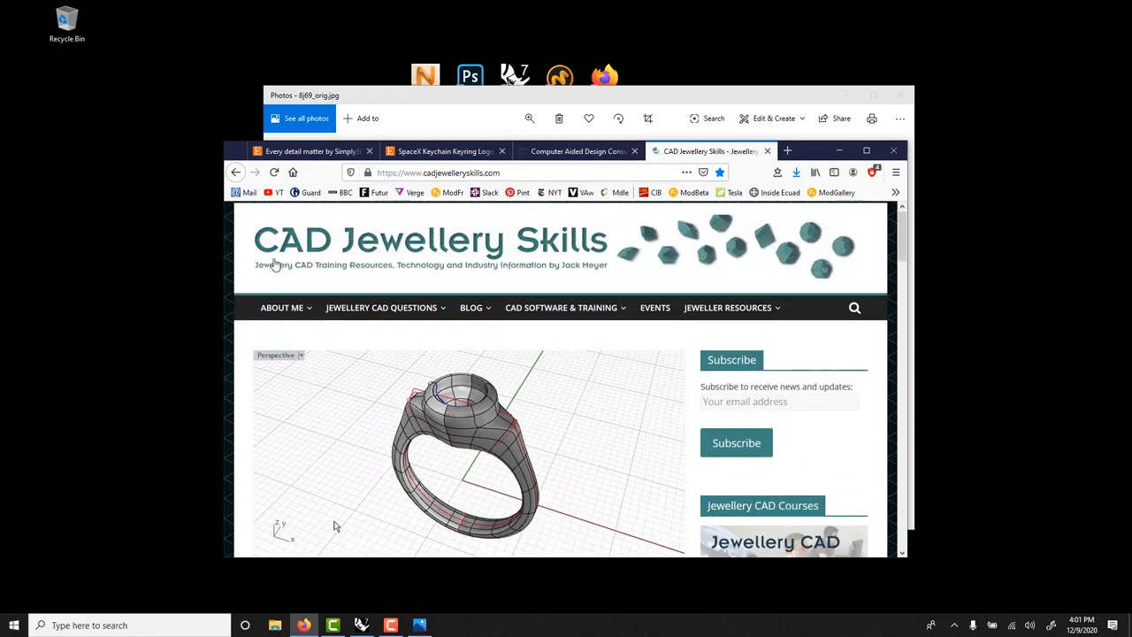
mouse_move(711, 276)
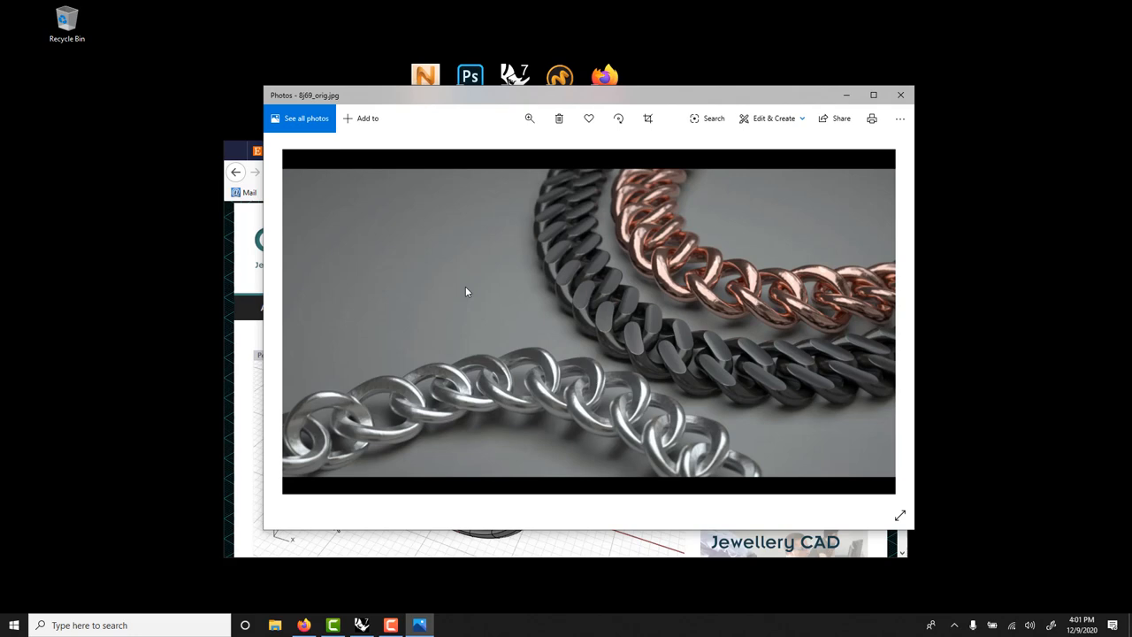
mouse_move(469, 291)
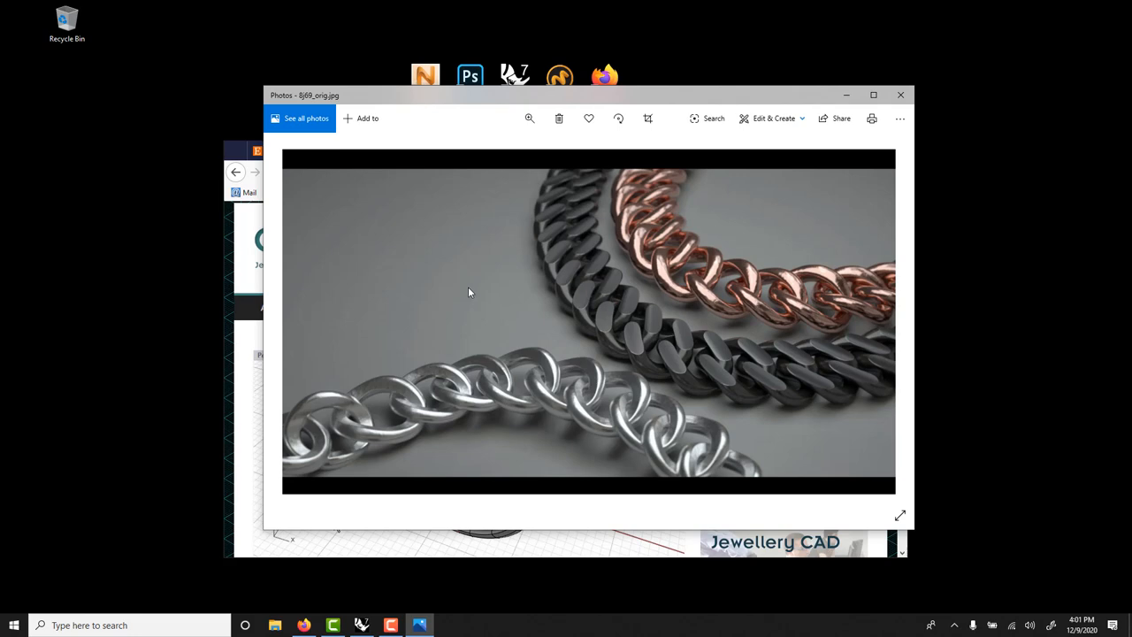
mouse_move(544, 365)
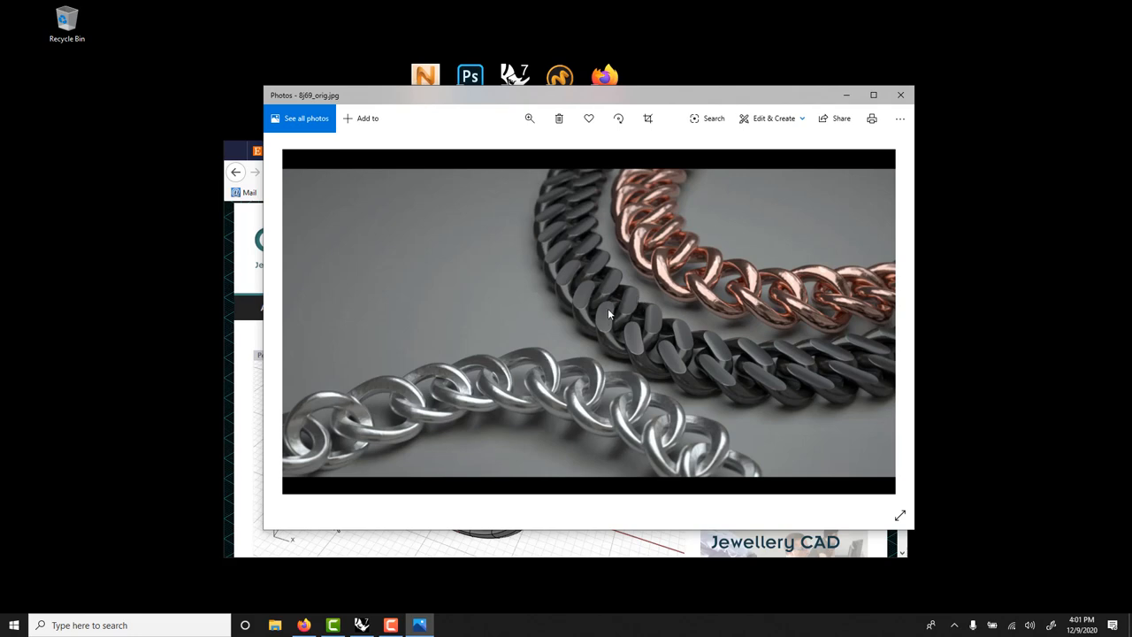
mouse_move(653, 356)
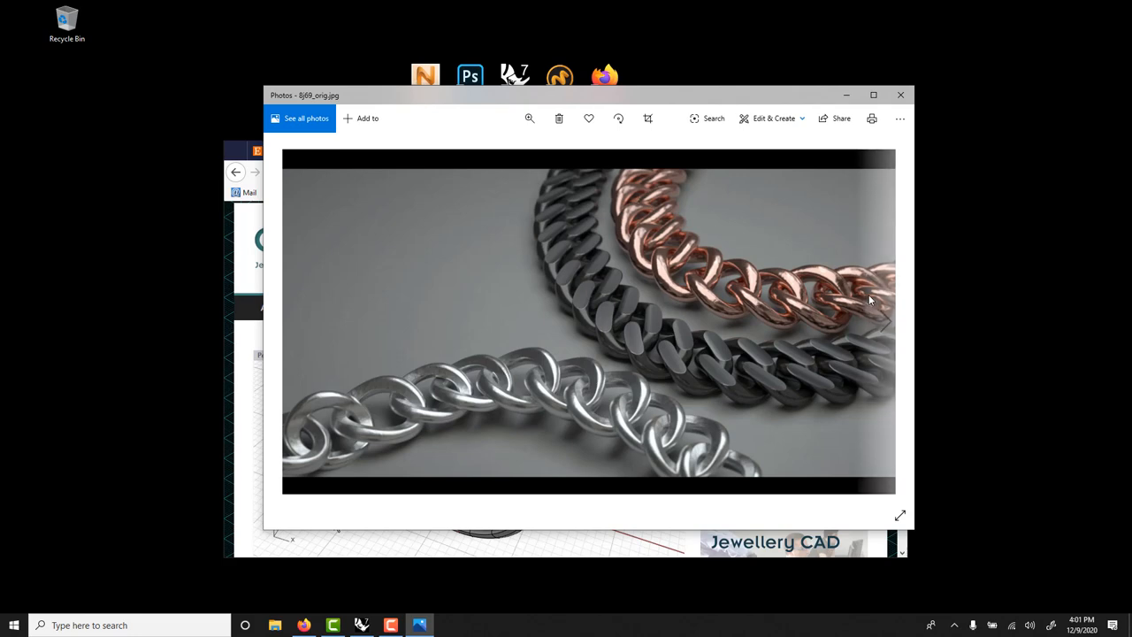
mouse_move(743, 322)
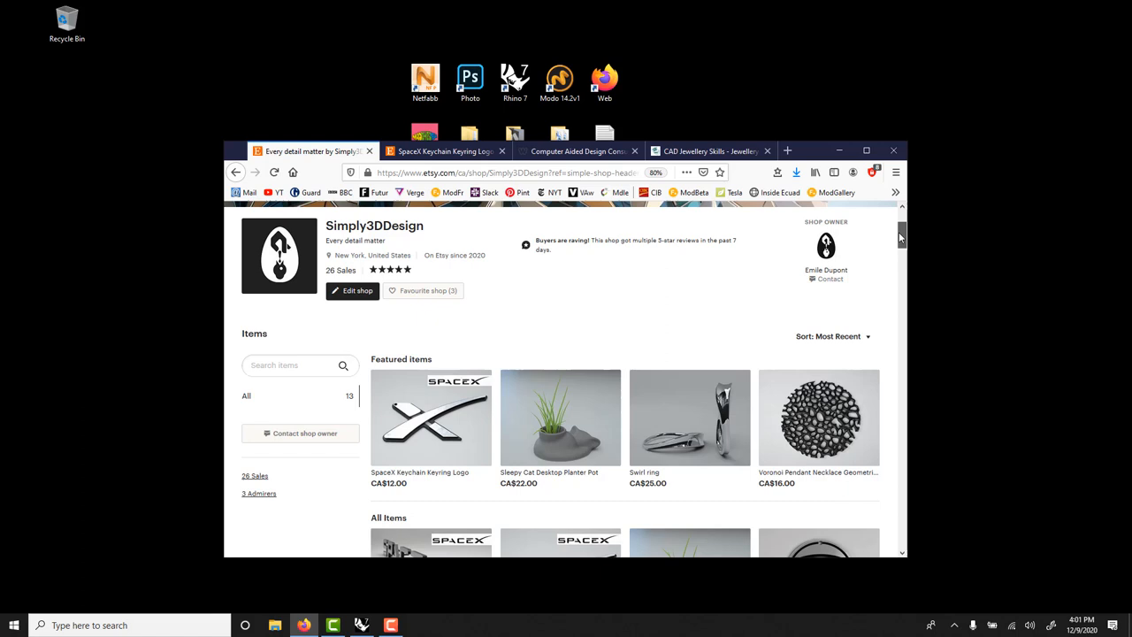
Open the SpaceX Keychain Keyring Logo listing and choose Matte Black Steel at CA$18.00
scroll(down, 3)
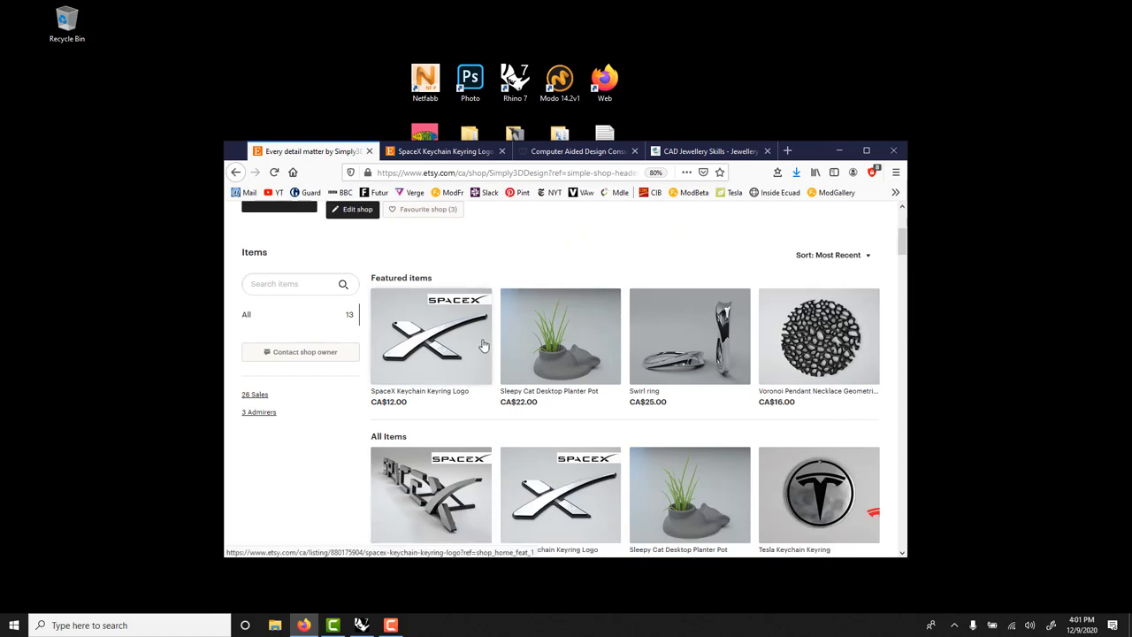
scroll(down, 3)
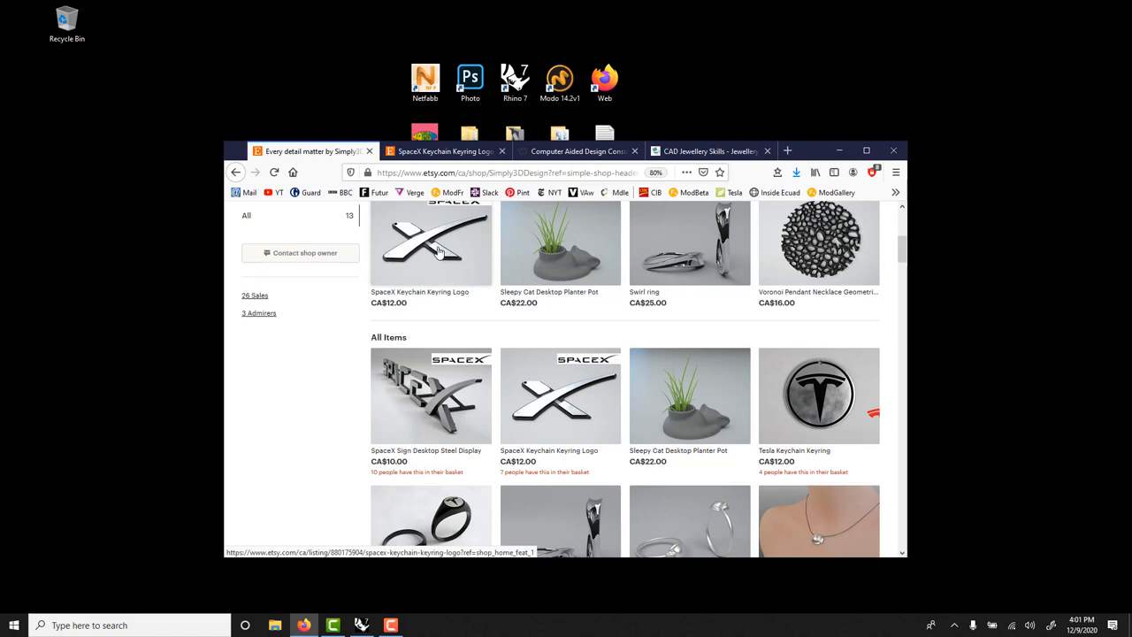
click(430, 243)
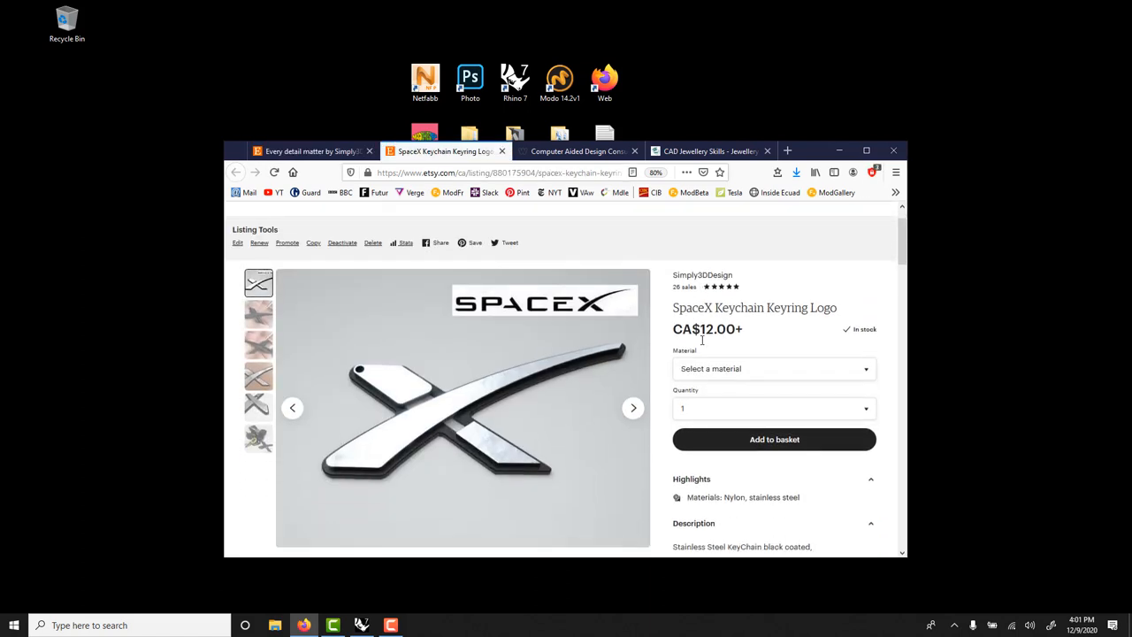
scroll(down, 3)
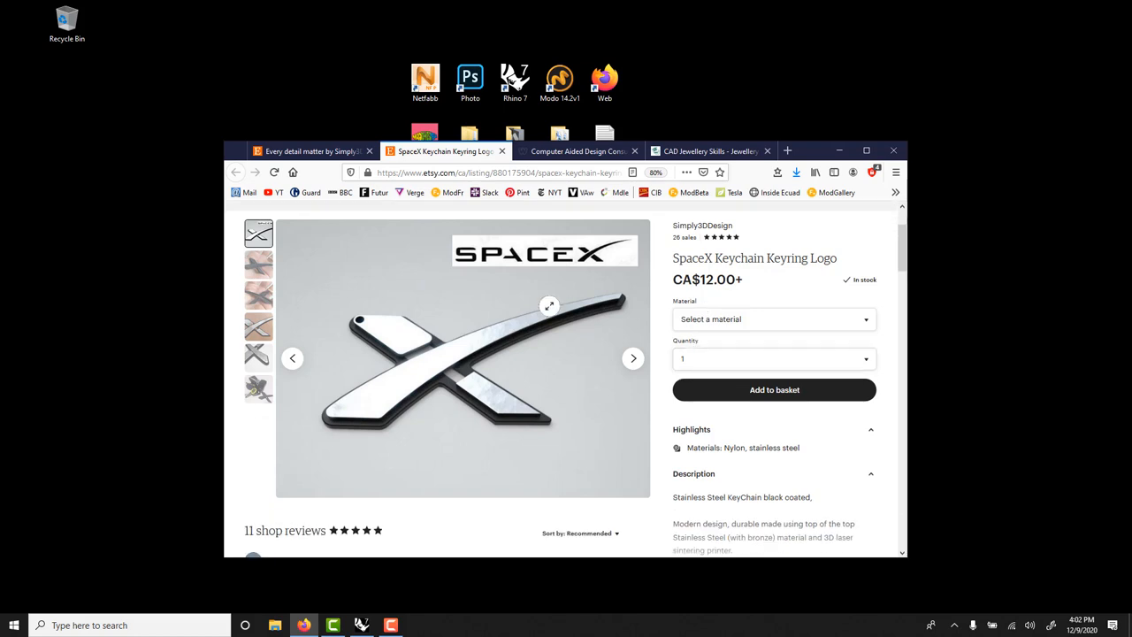
mouse_move(608, 325)
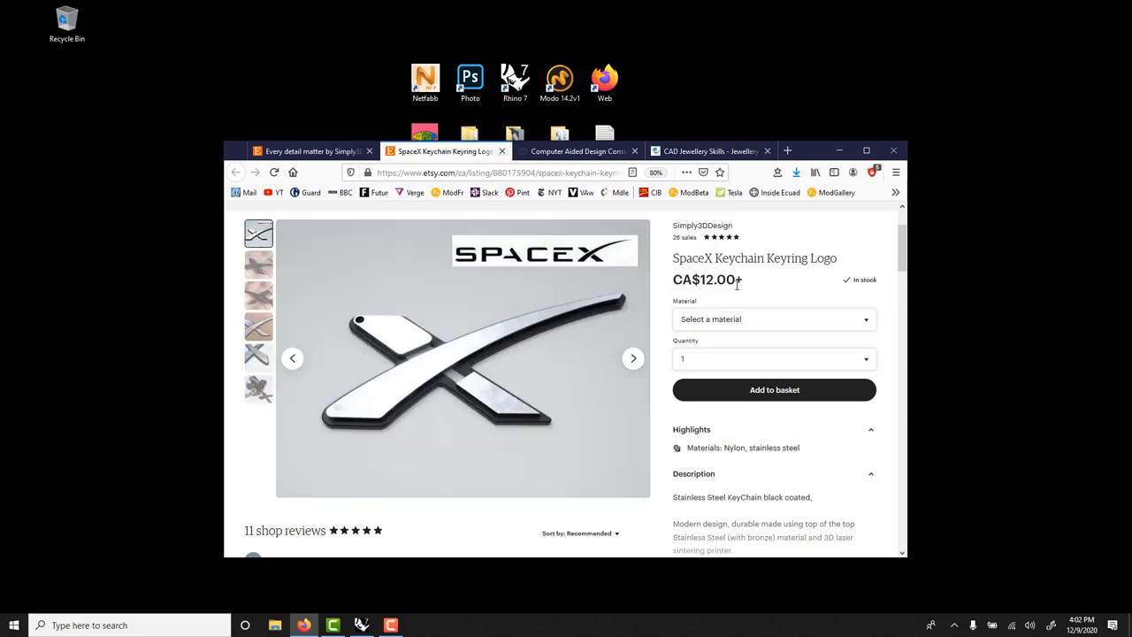
mouse_move(320, 309)
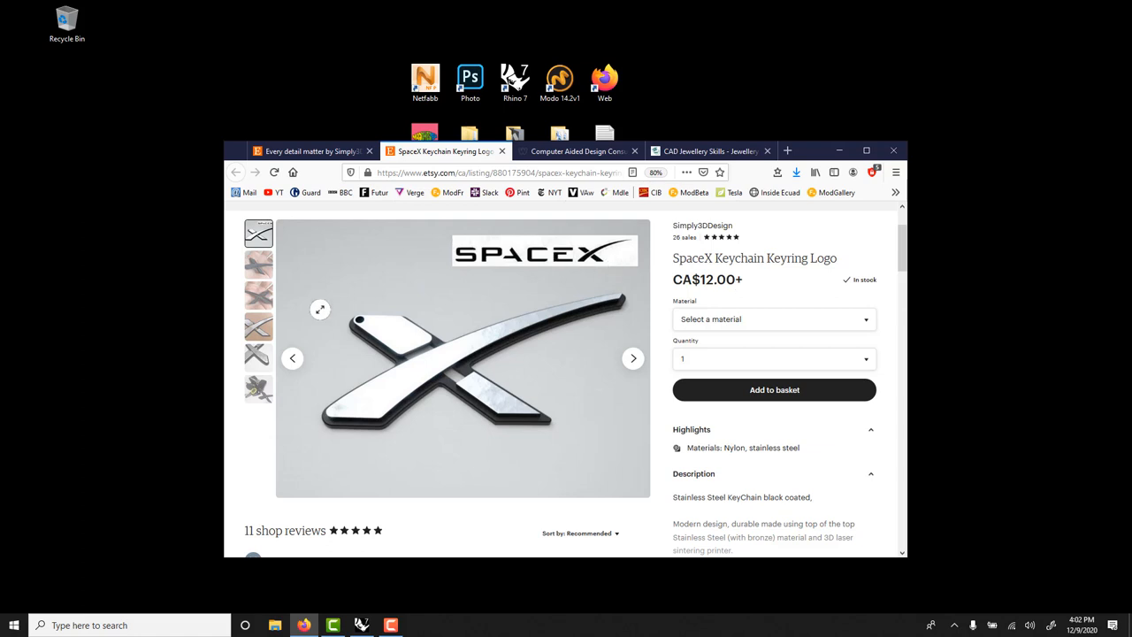
mouse_move(507, 409)
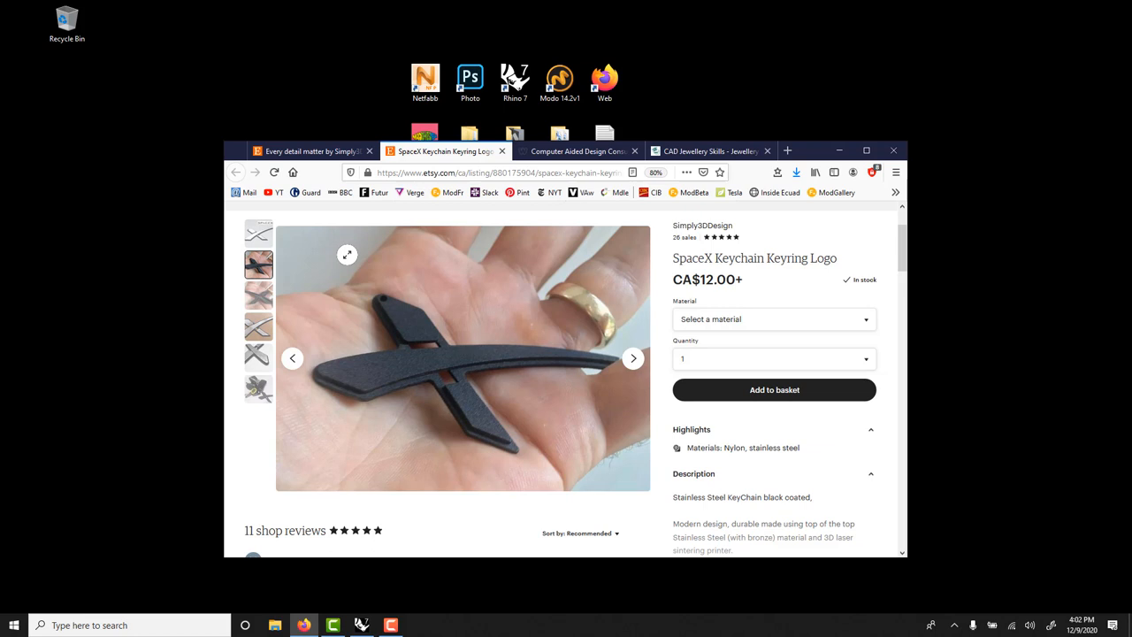
mouse_move(376, 289)
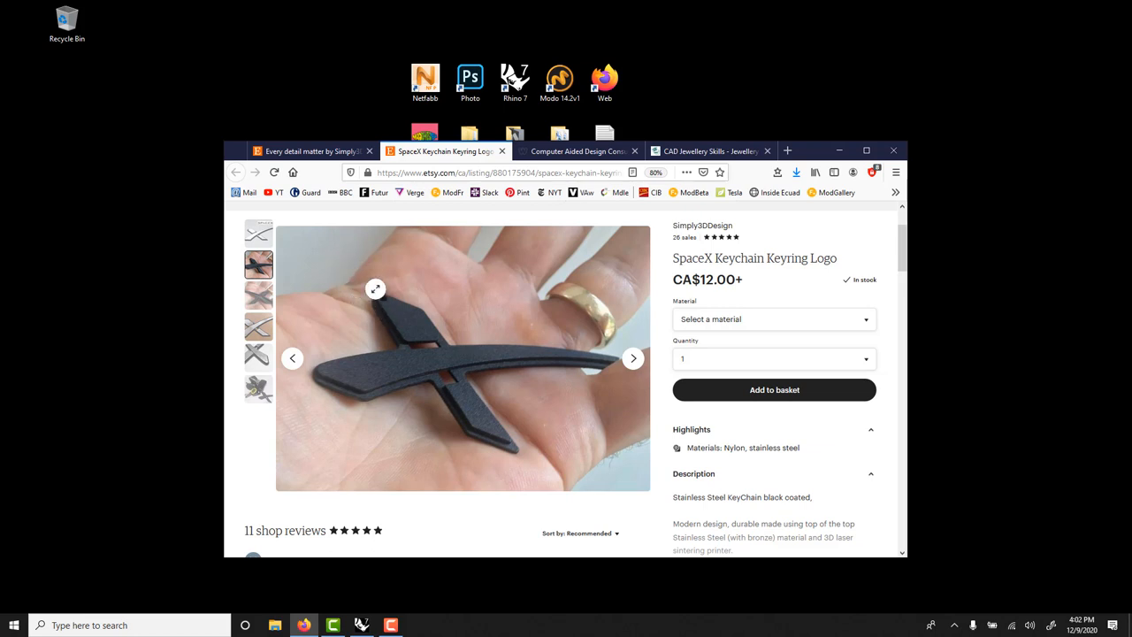
mouse_move(397, 334)
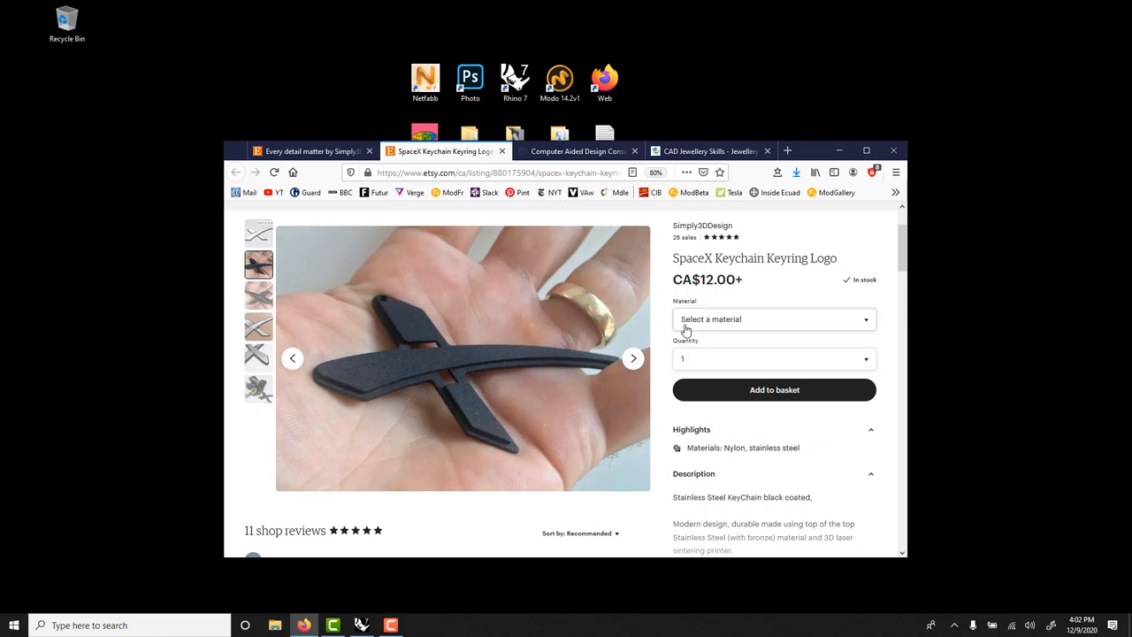
click(774, 318)
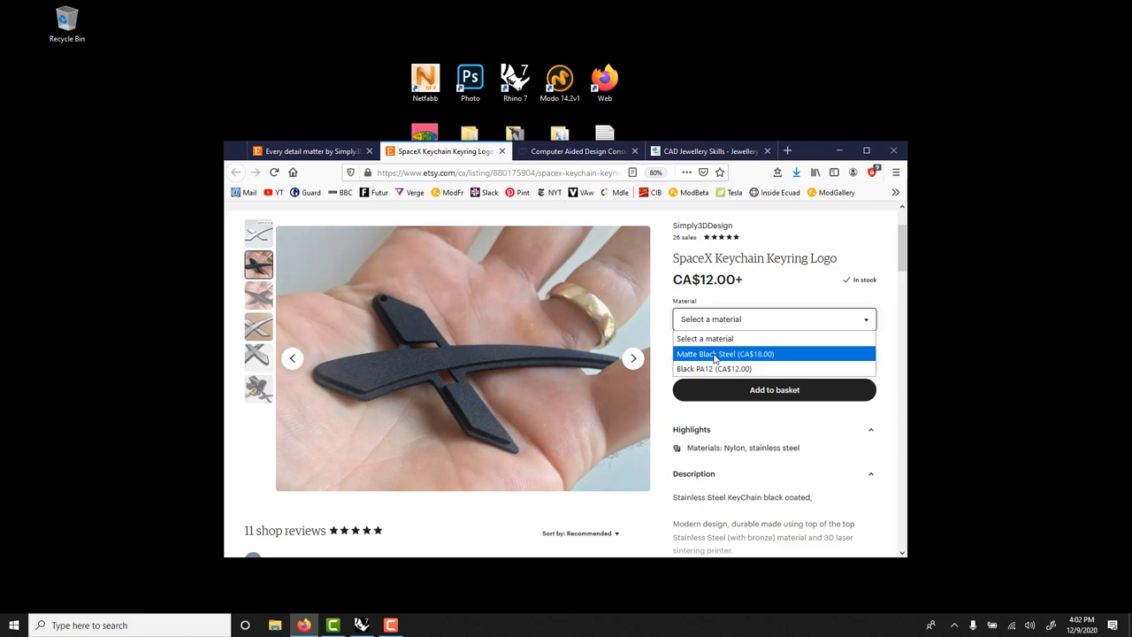
click(725, 354)
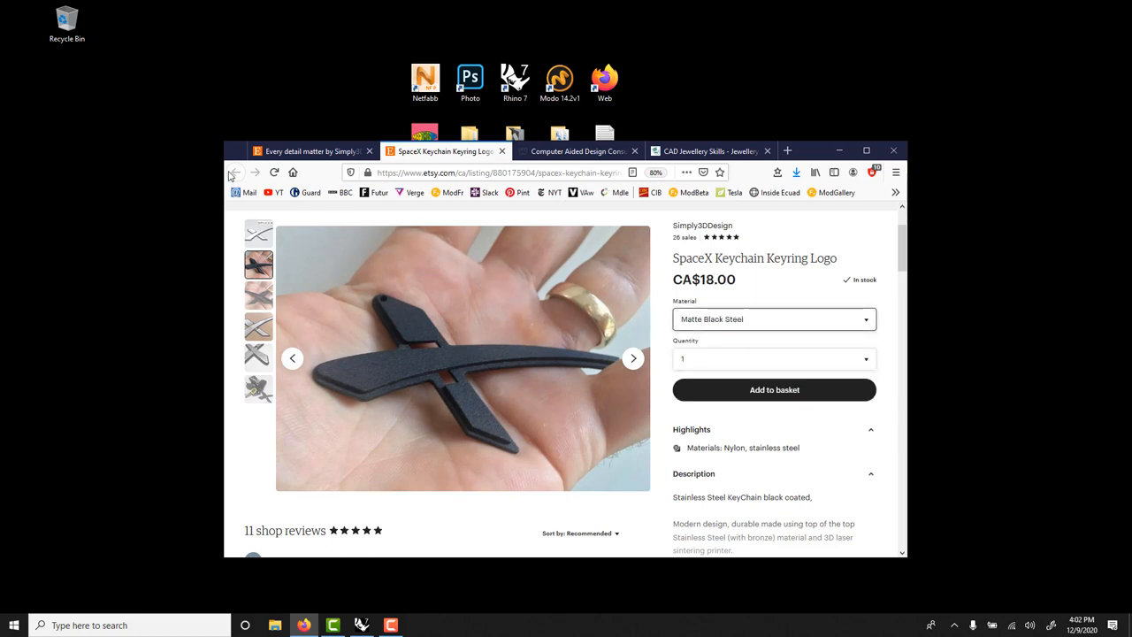
Leave the keychain listing, view the Swirl ring's photos, then close that listing
click(442, 151)
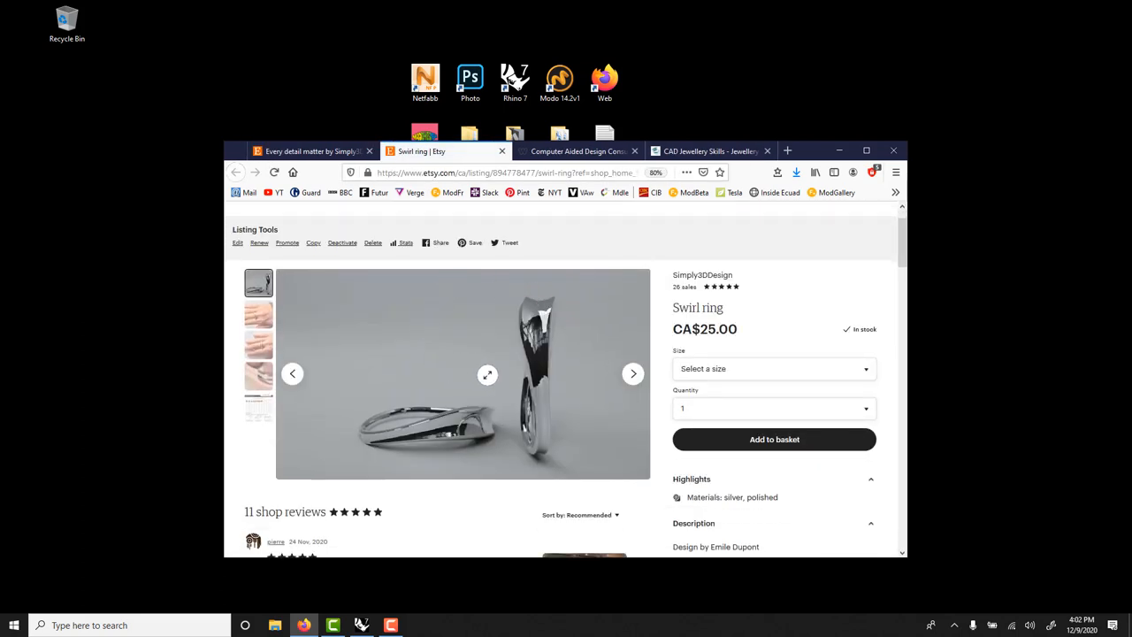
mouse_move(530, 340)
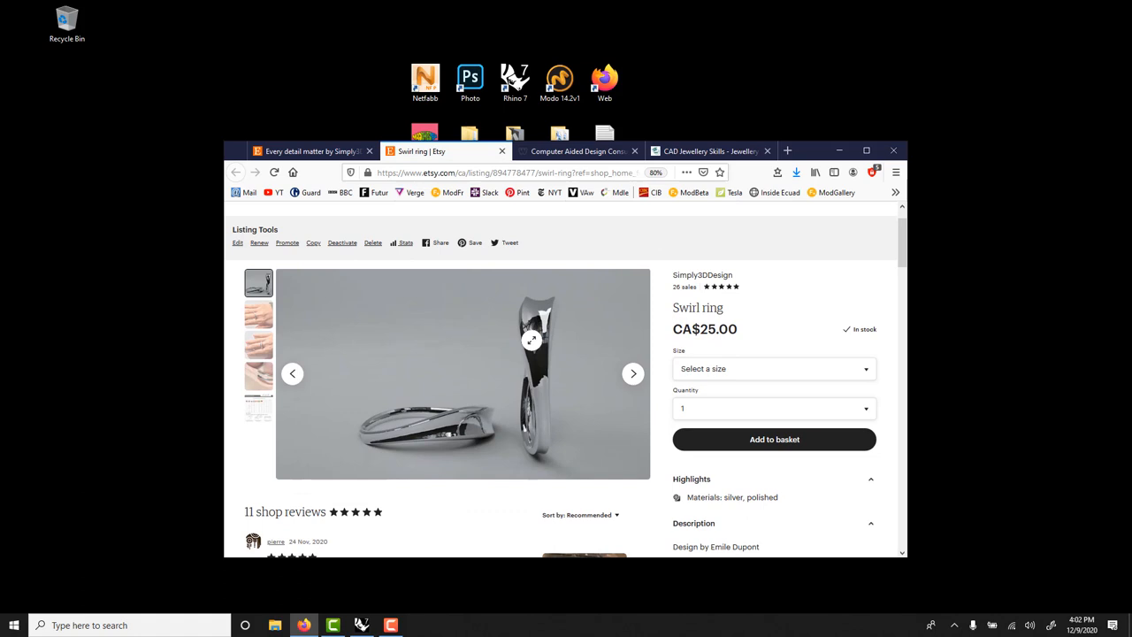
mouse_move(539, 320)
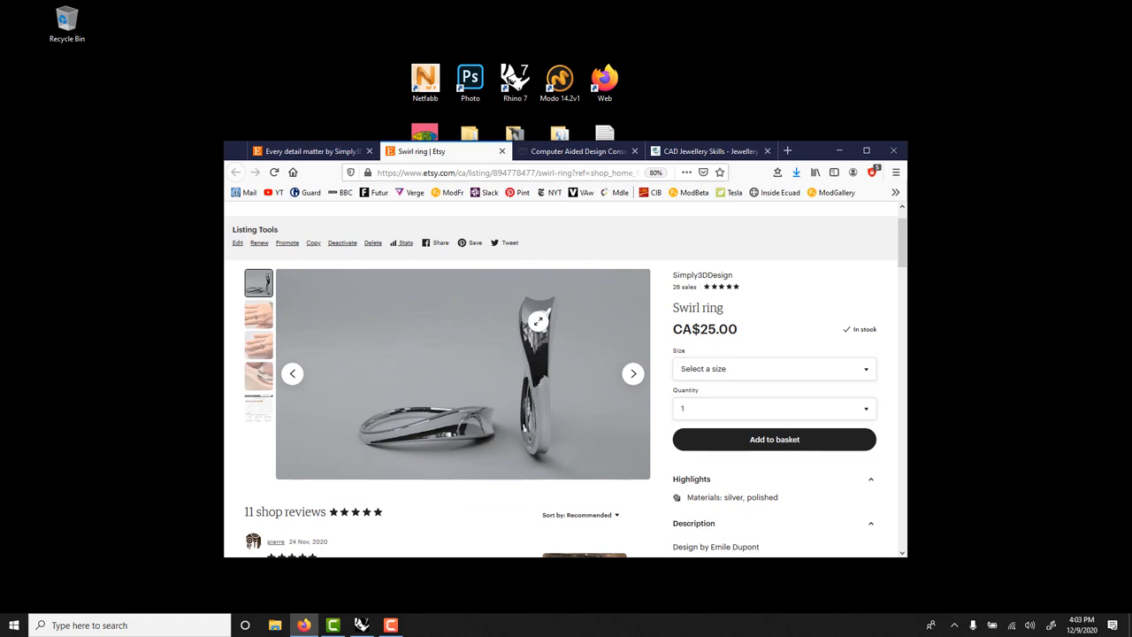
click(259, 313)
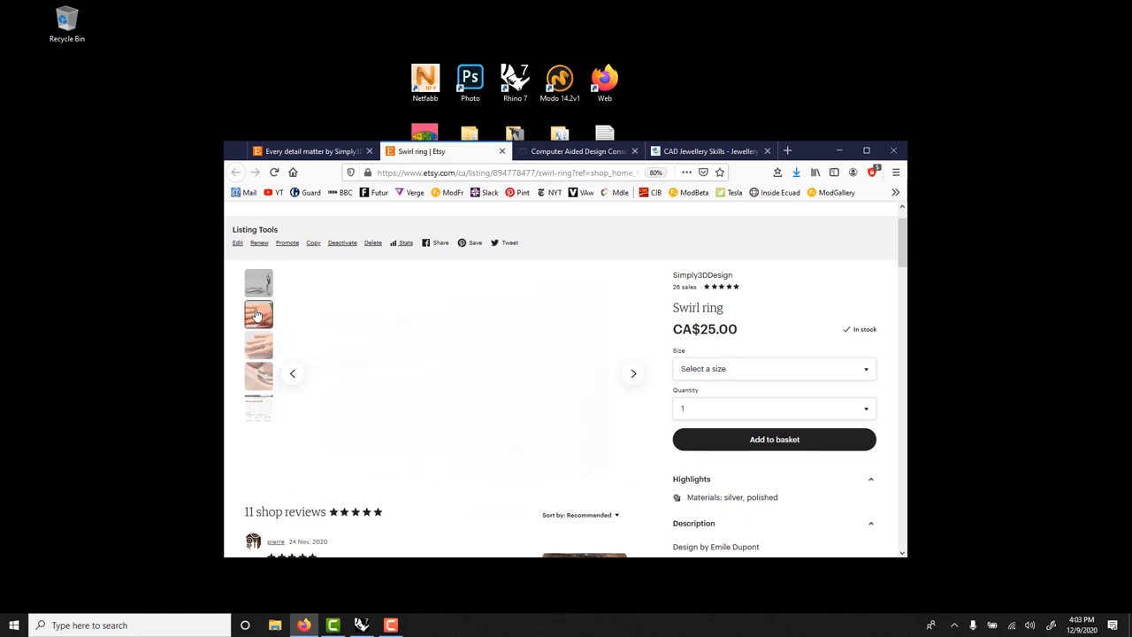
click(258, 314)
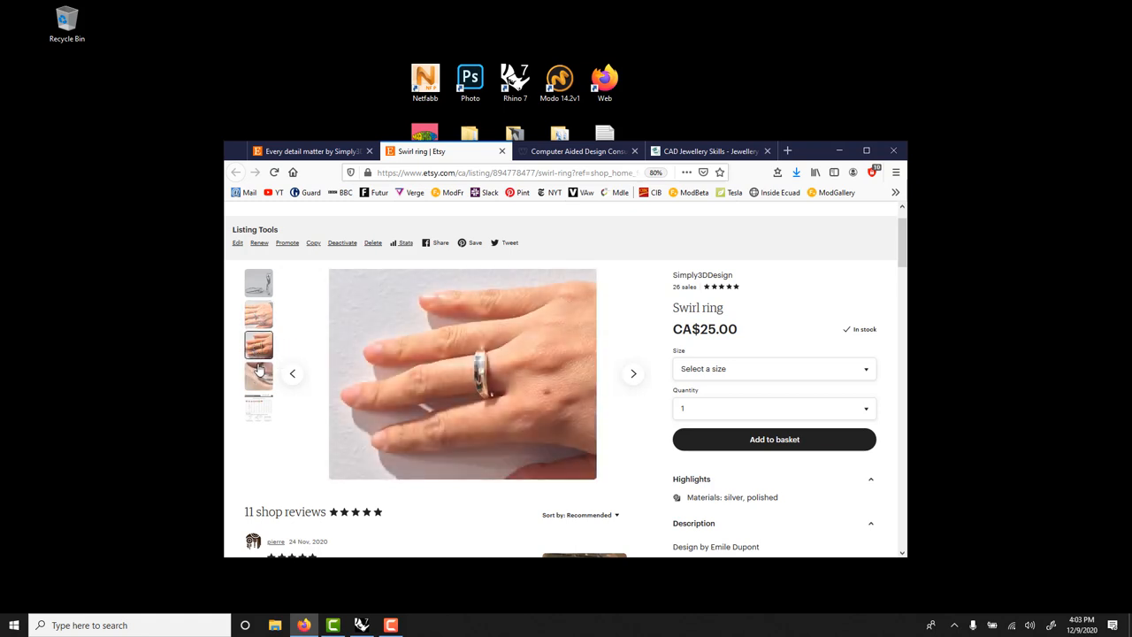
click(771, 369)
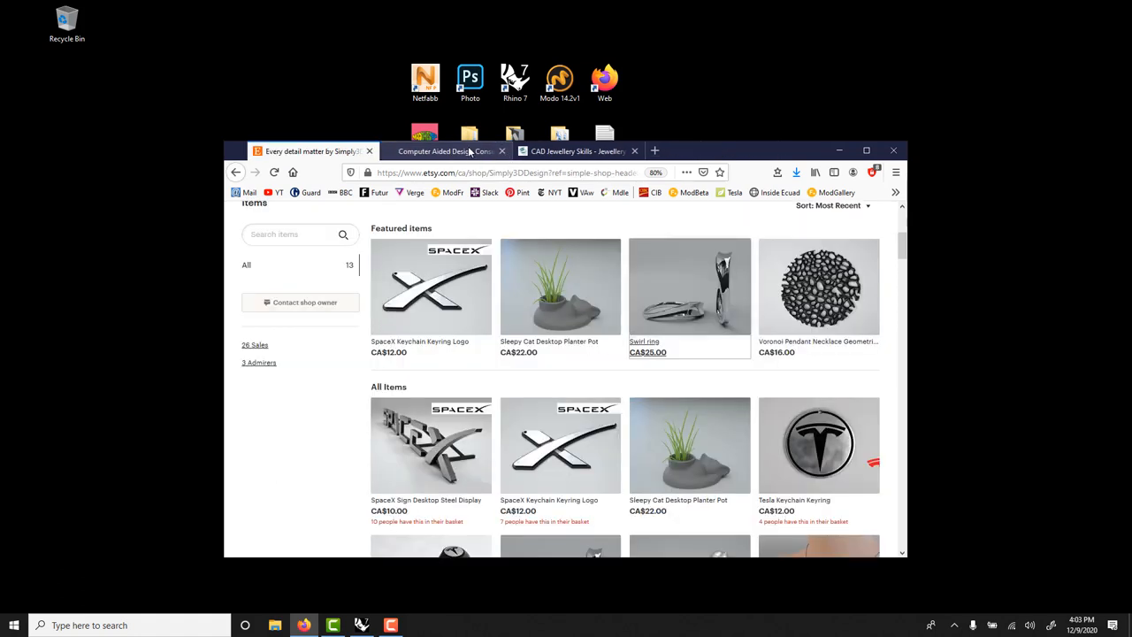
Switch to the Computer Aided Design Weebly site and scroll down its gallery of renders
click(442, 150)
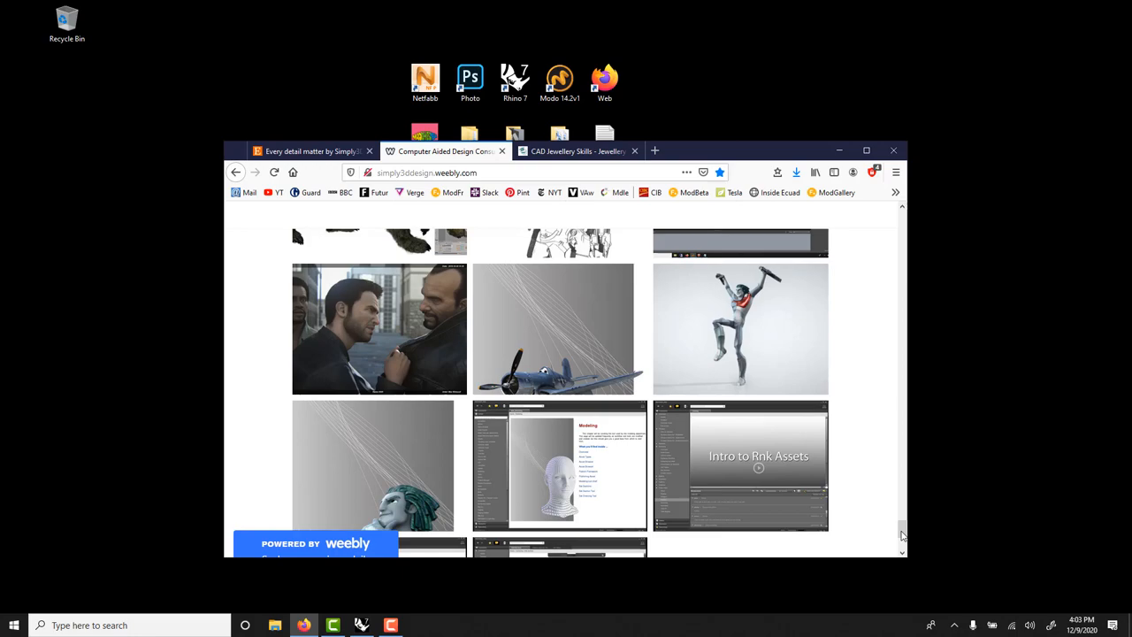
scroll(up, 3)
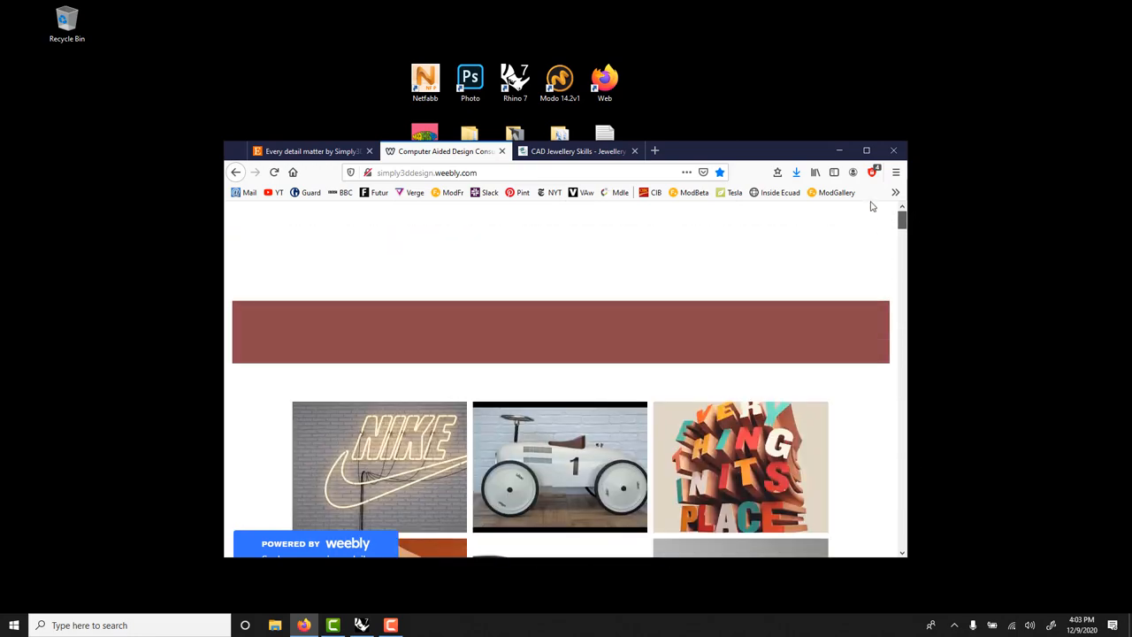
scroll(down, 3)
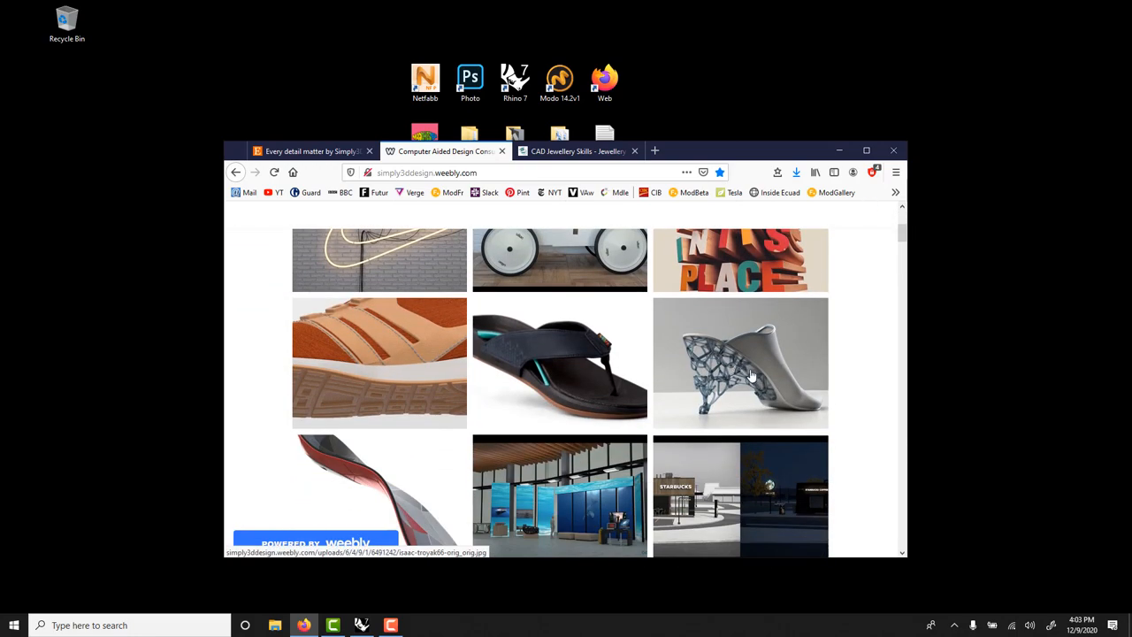
scroll(down, 3)
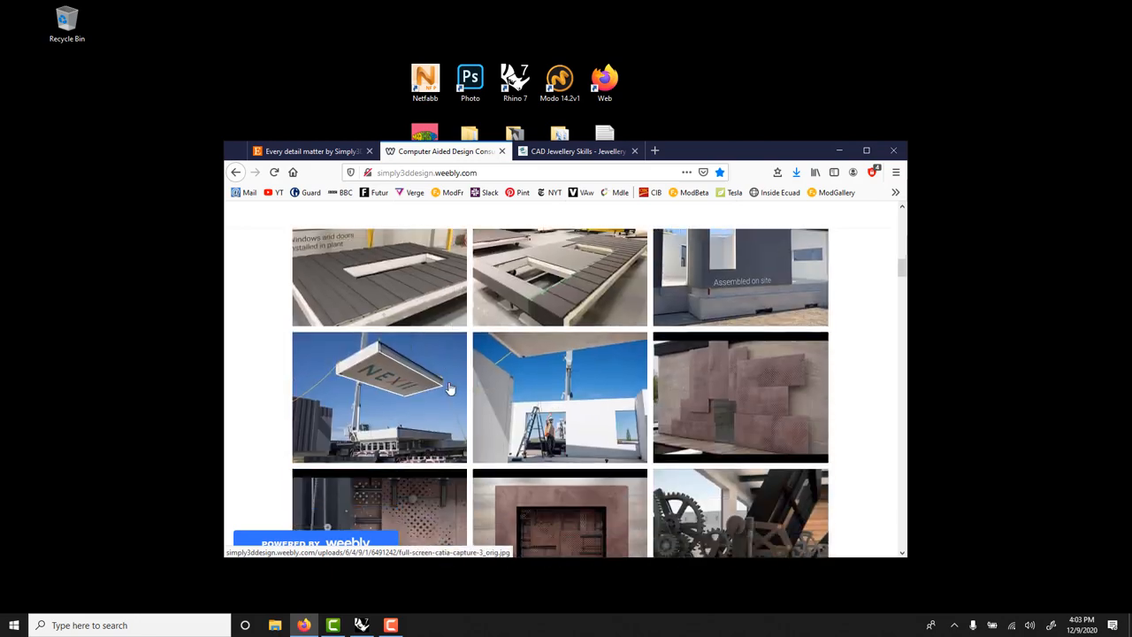
scroll(down, 3)
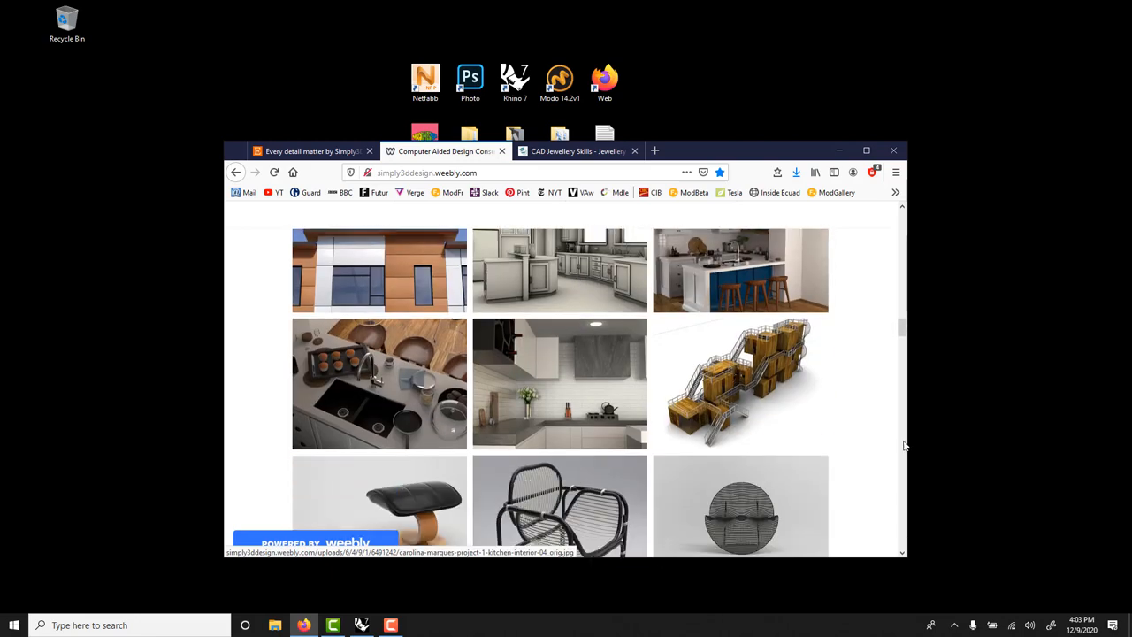
scroll(down, 3)
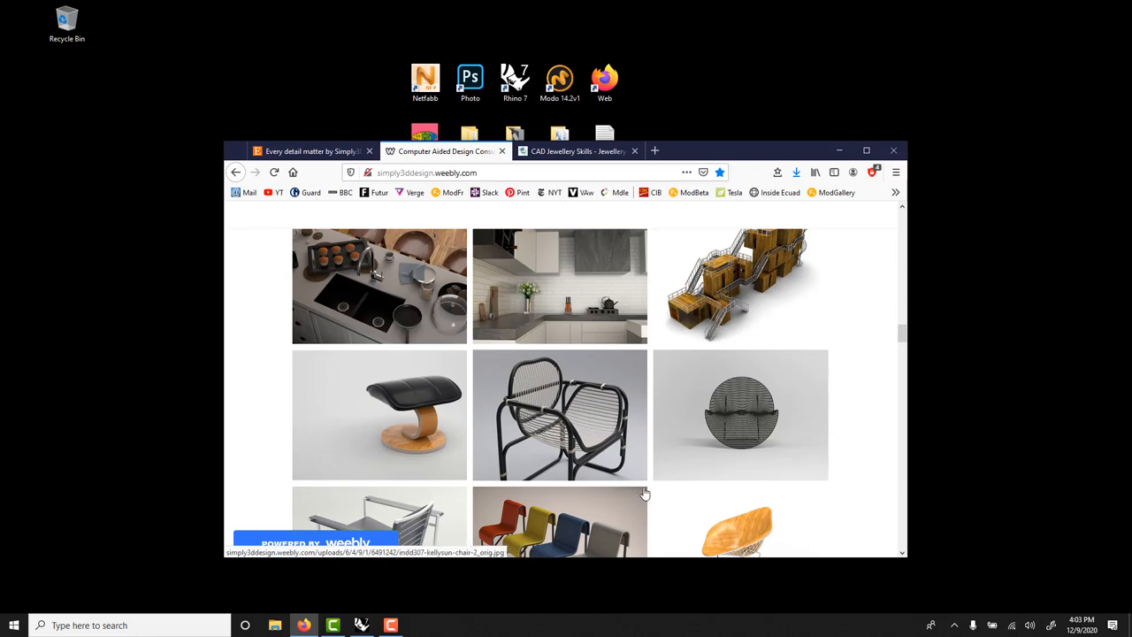
scroll(down, 3)
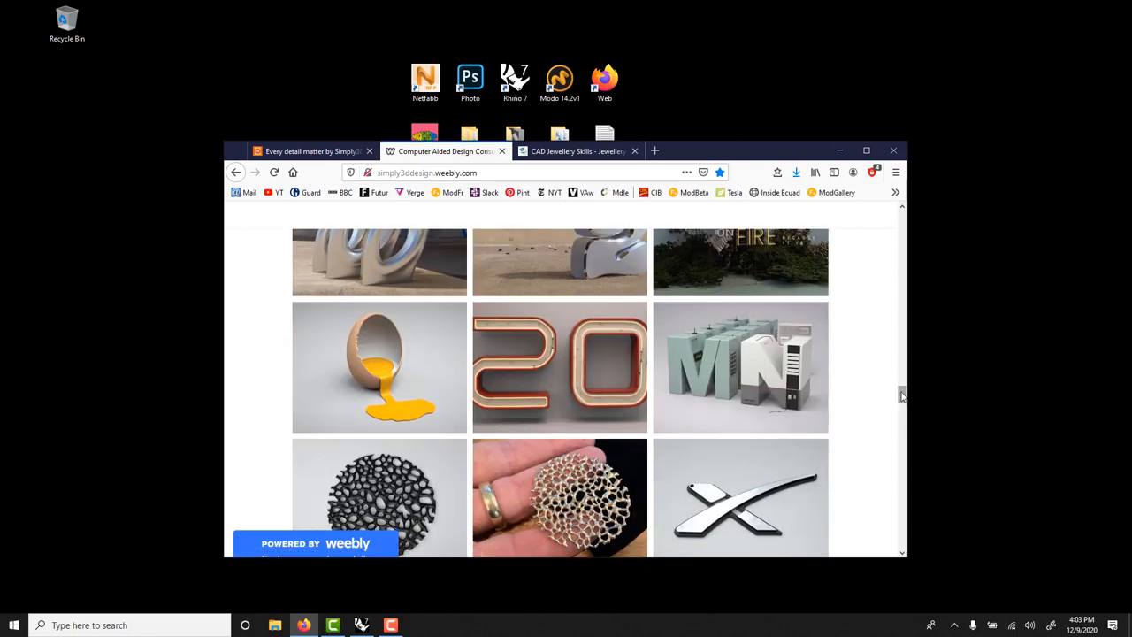
scroll(down, 3)
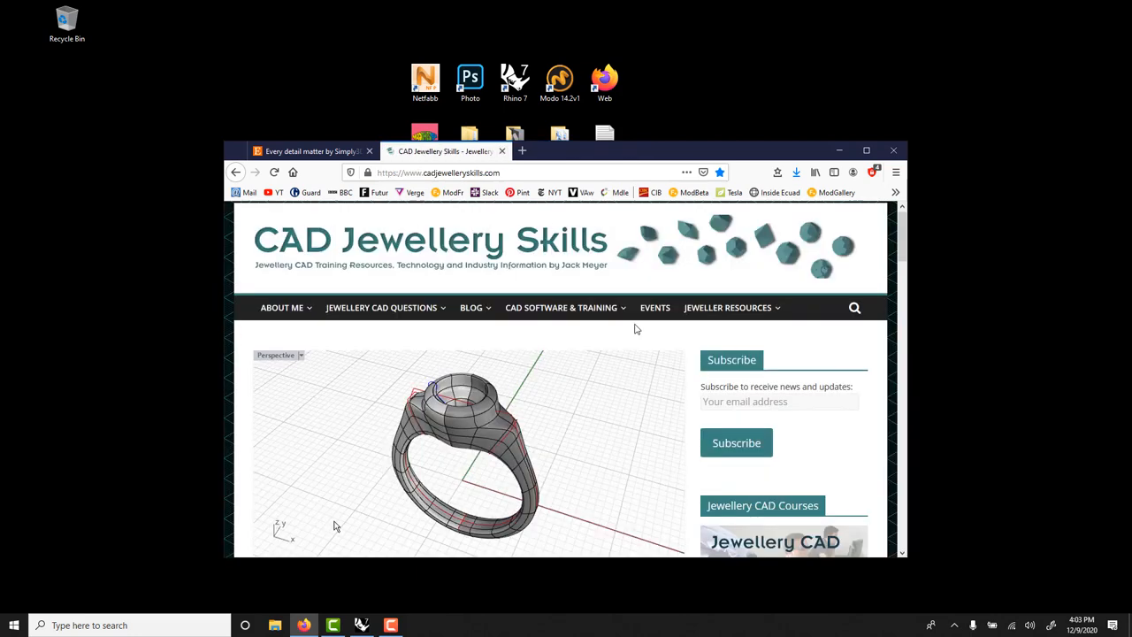
mouse_move(711, 298)
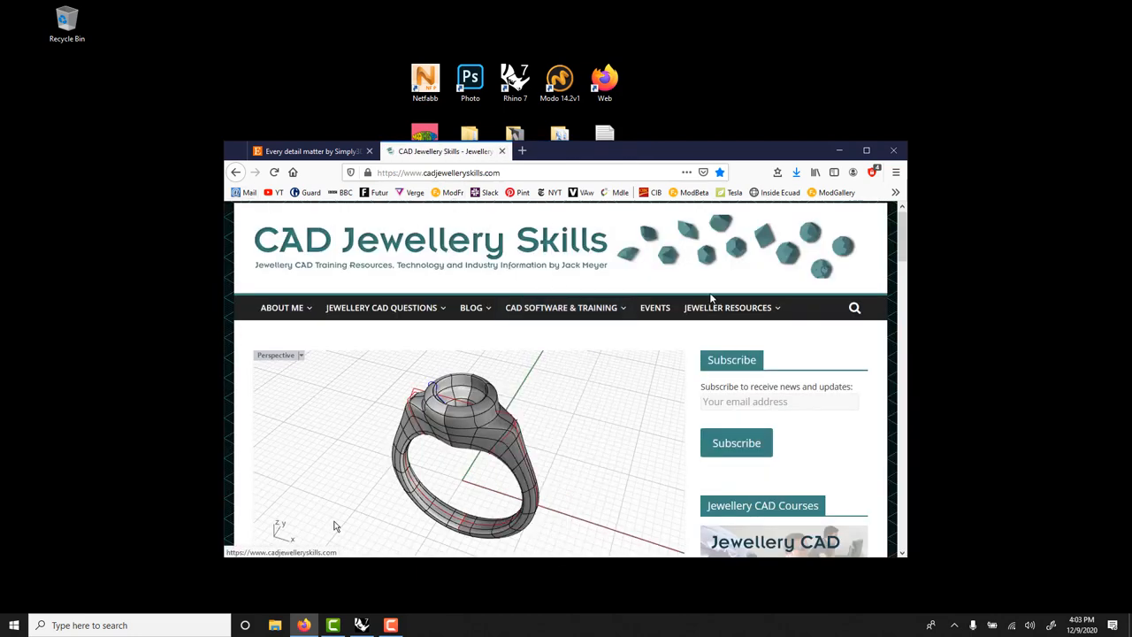
mouse_move(893, 150)
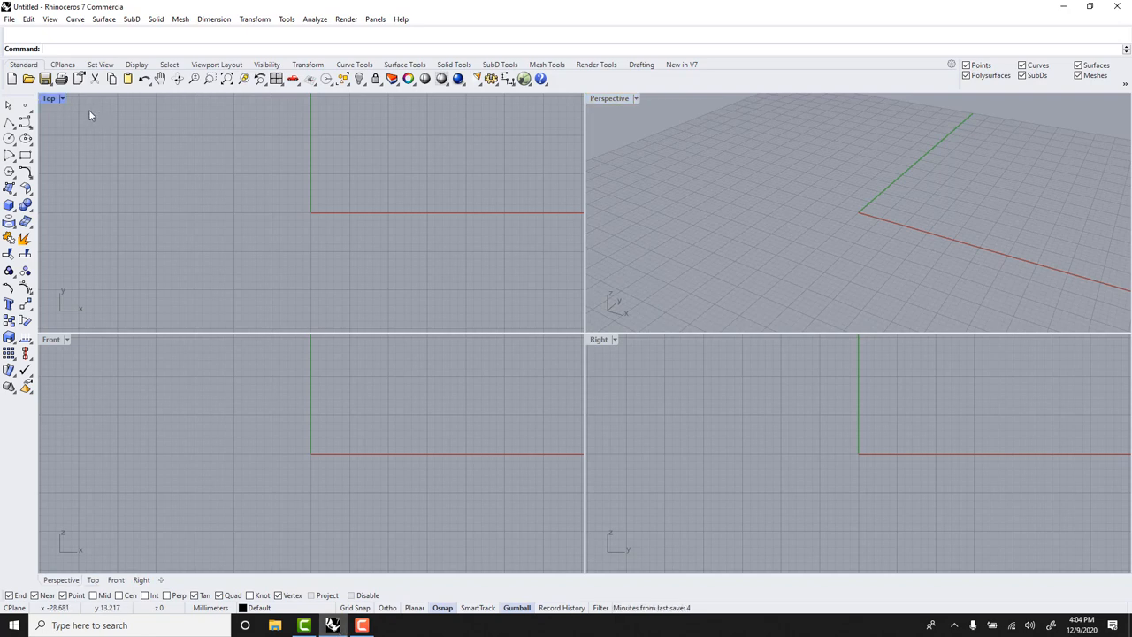
Create a torus centred at the origin and Alt-drag an overlapping copy to its right
text(Tp)
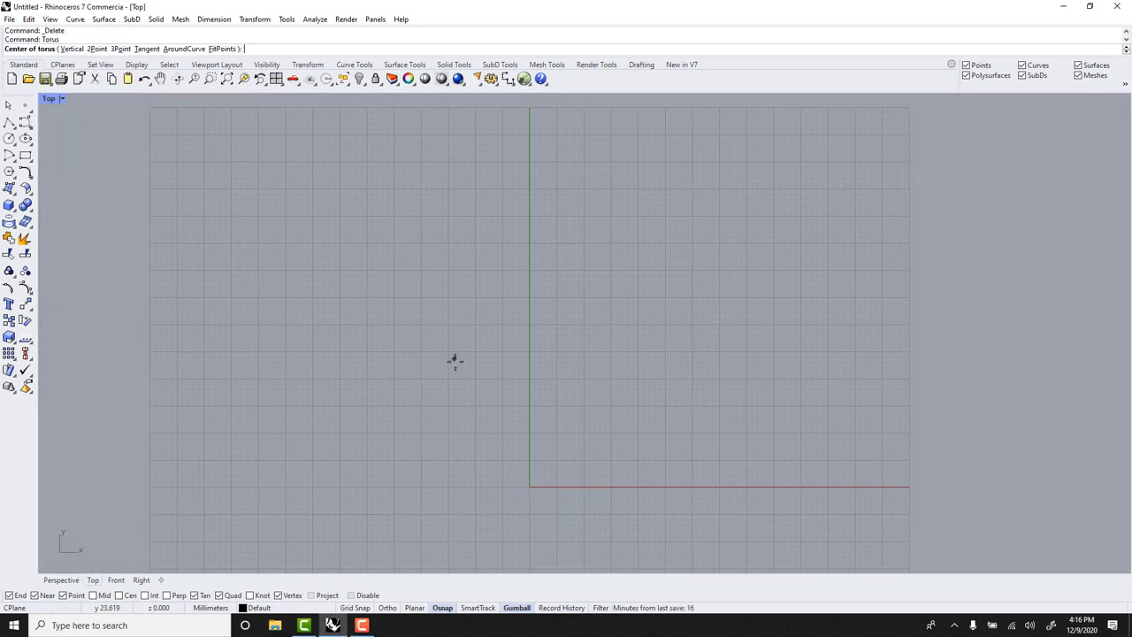
click(529, 486)
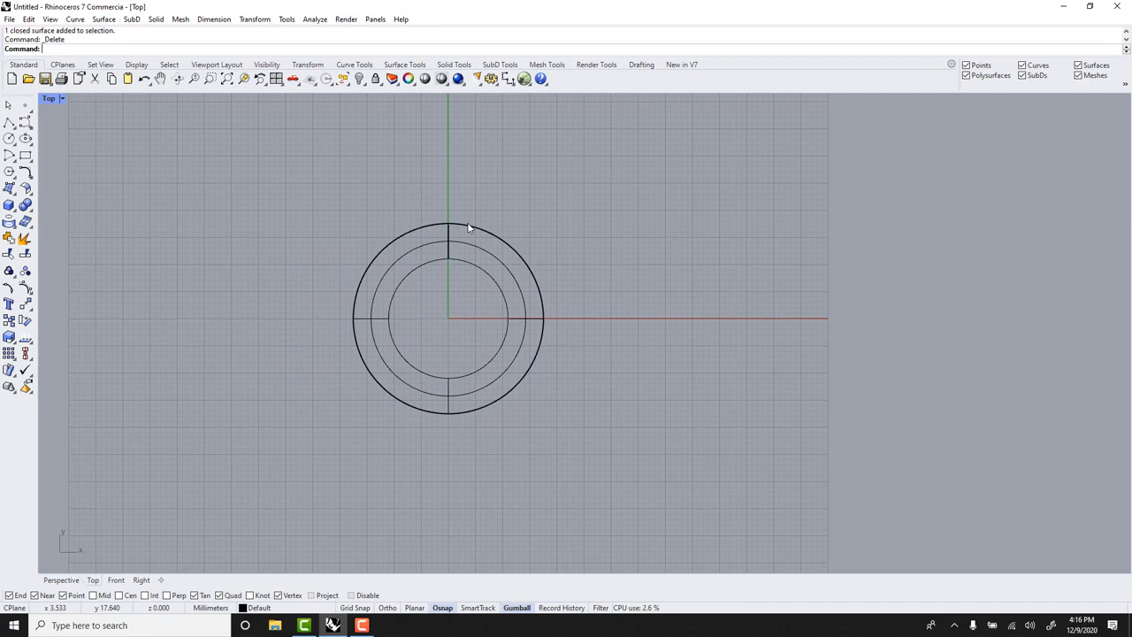
click(354, 319)
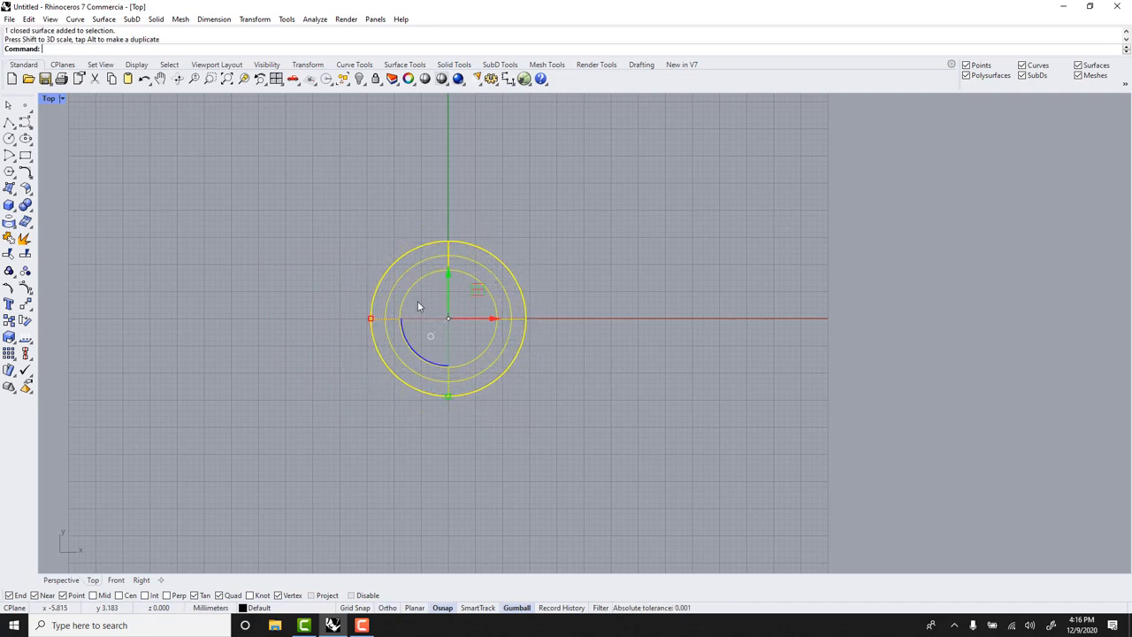
drag(418, 305, 489, 289)
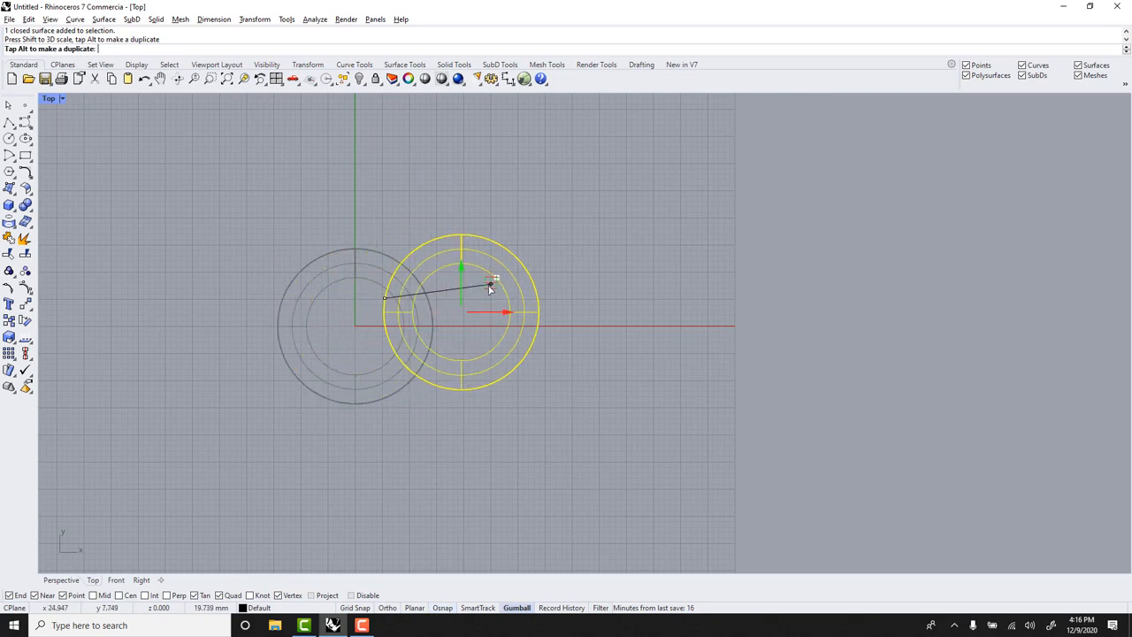
drag(491, 287, 477, 301)
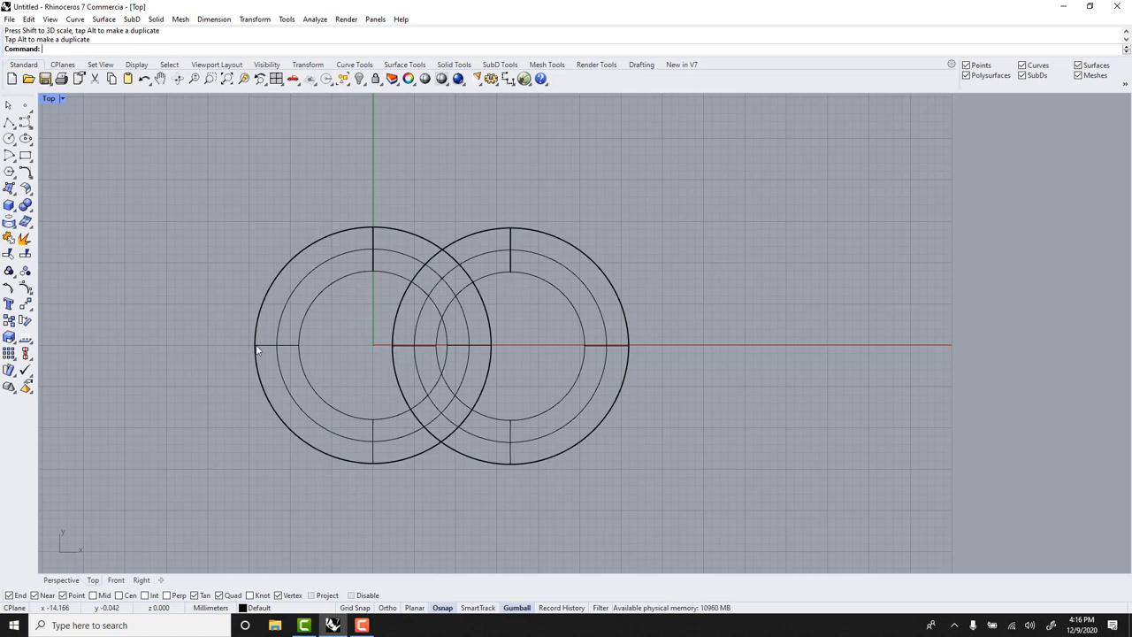
Dimension the left ring from outer edge to centre (16.33), placed above the rings
text(Dim)
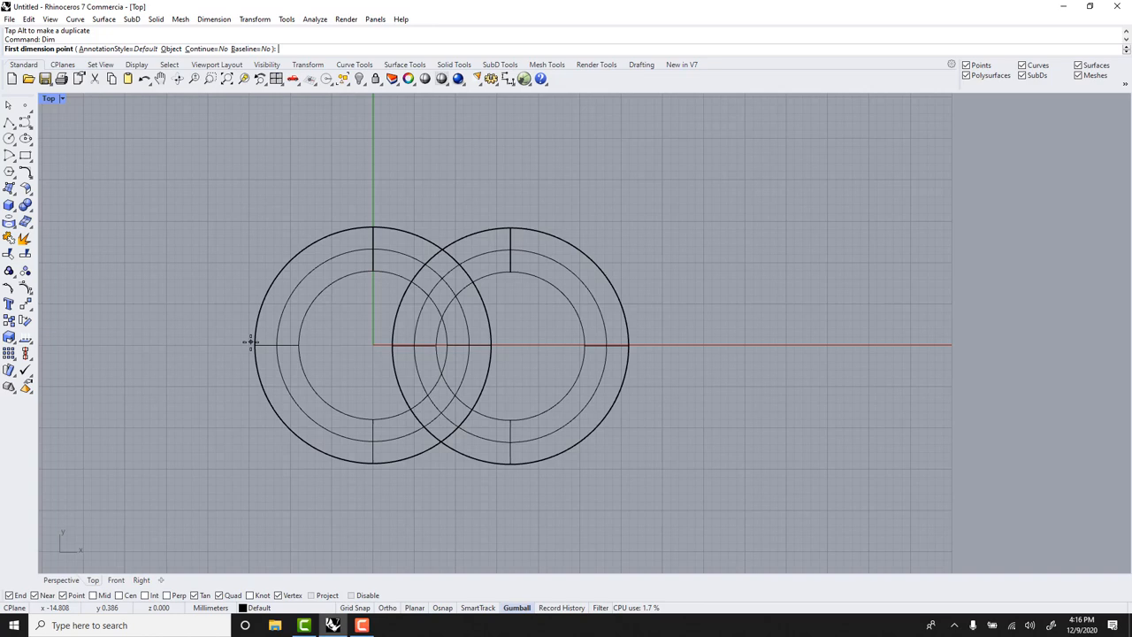
click(252, 345)
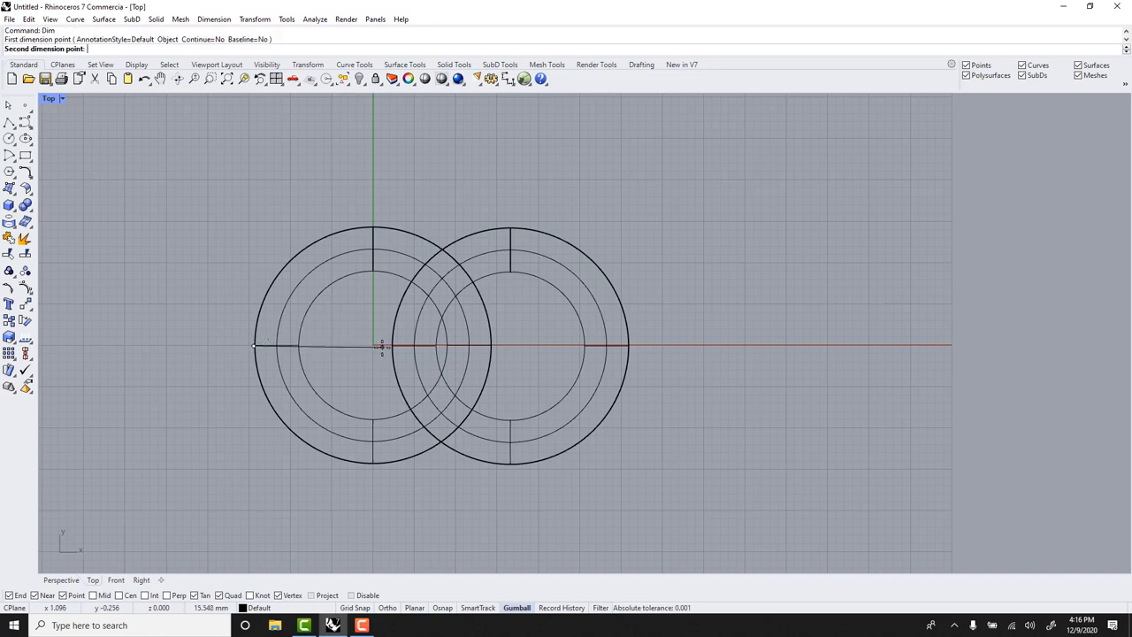
click(358, 204)
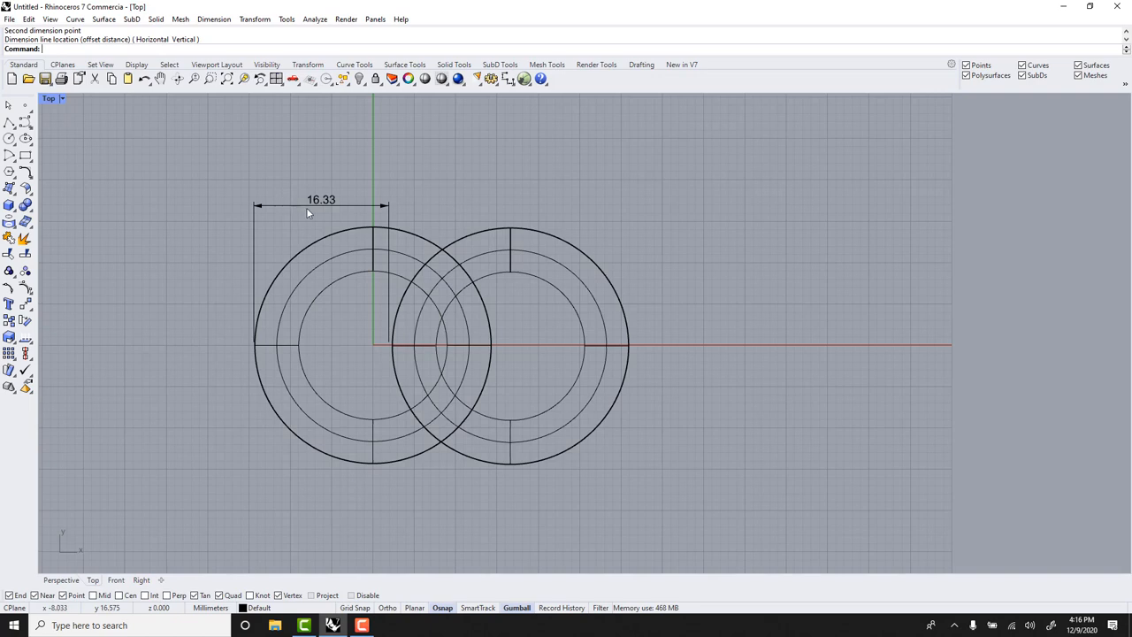
click(321, 210)
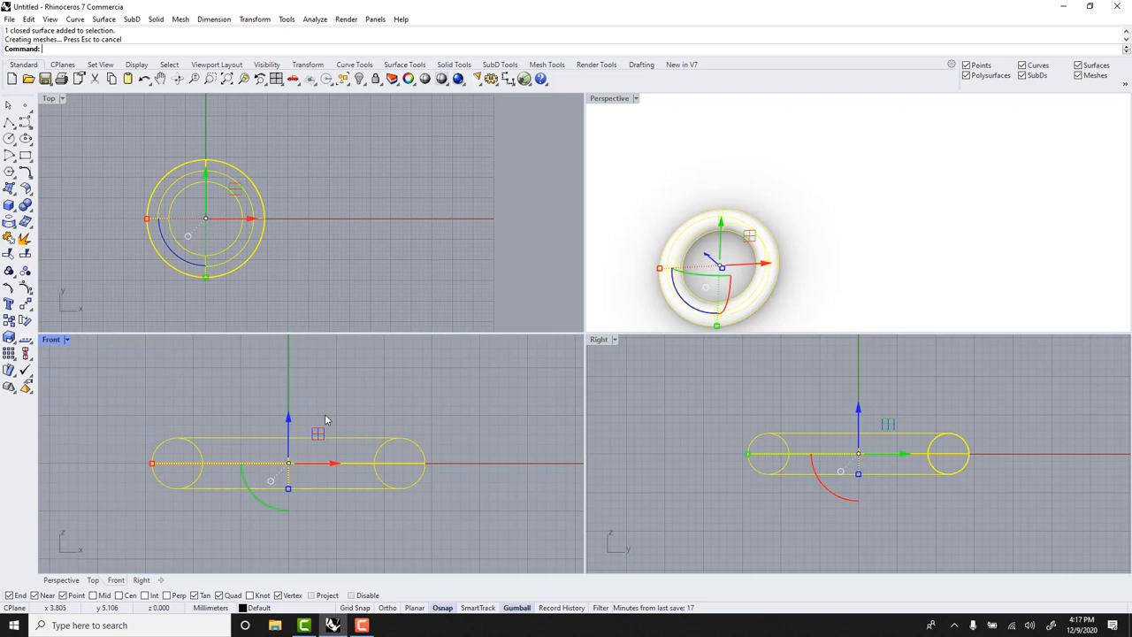
Bend the torus into a curved saddle link and maximise the Top viewport
text(Bend)
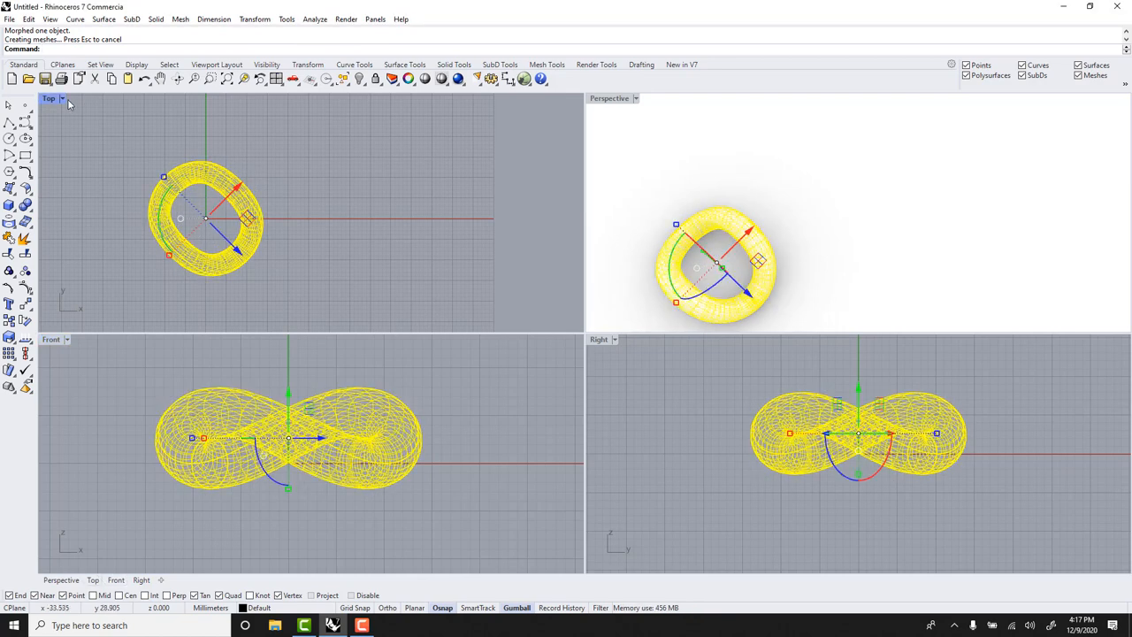
double_click(50, 97)
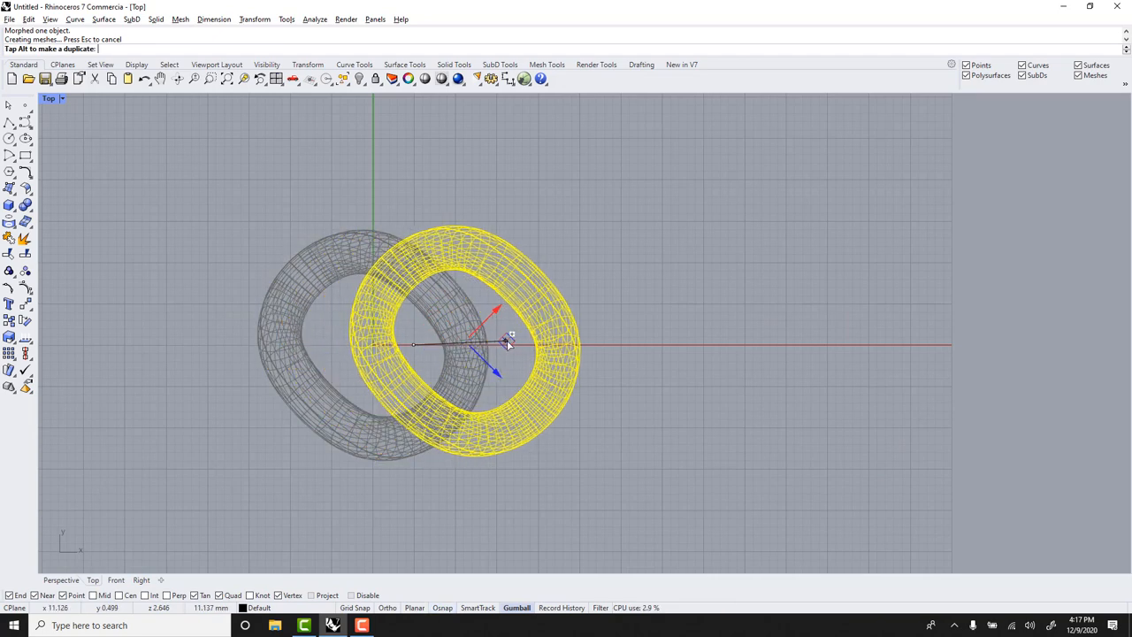
Copy the bent link into an interlocking position, measure it at 15.19, then delete the dimension
drag(509, 343, 544, 344)
text(Dim)
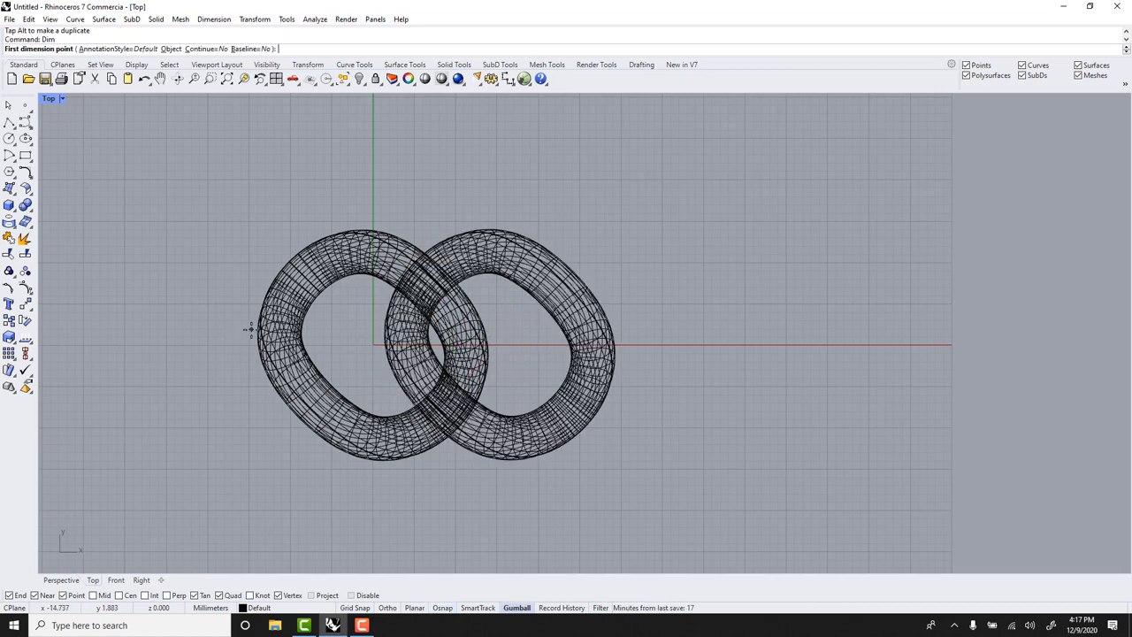
click(251, 329)
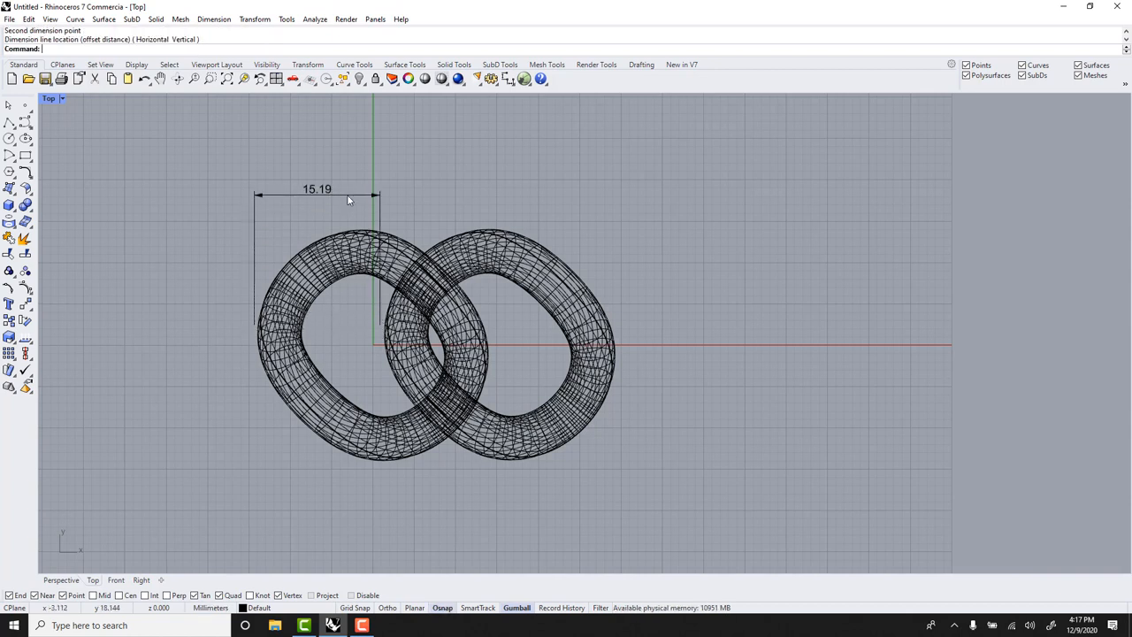
click(348, 196)
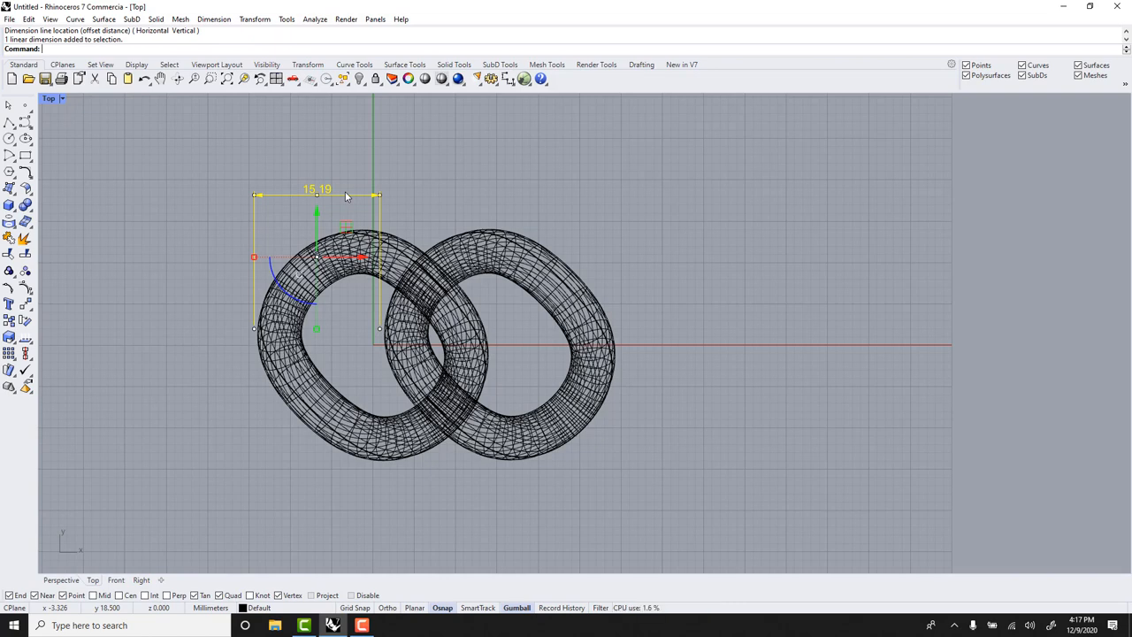
key(Delete)
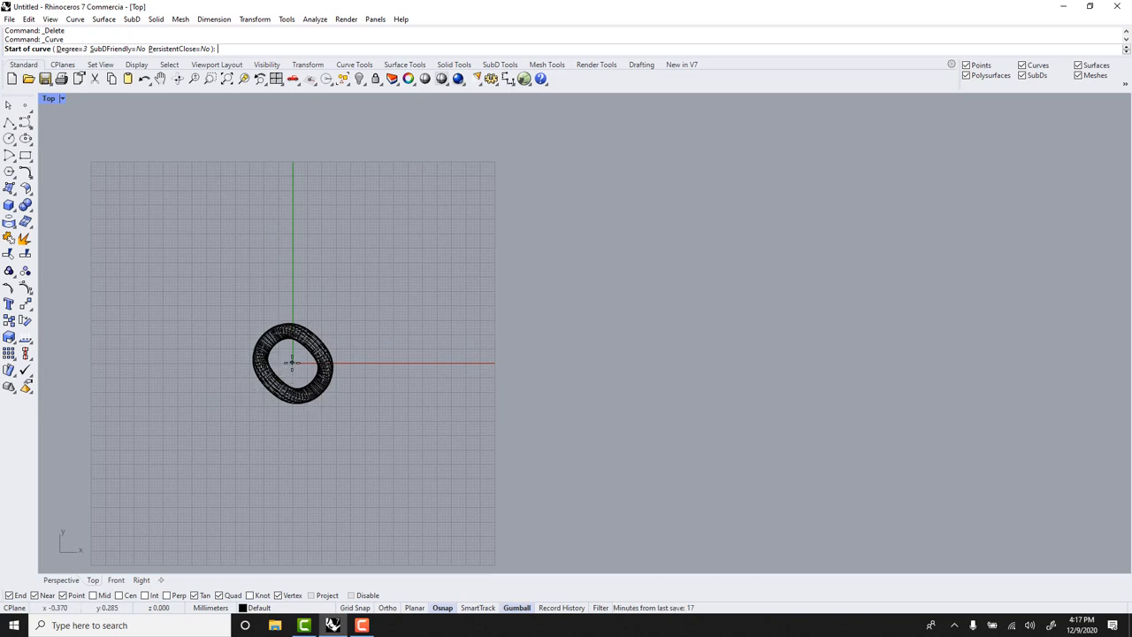
Draw a closed rounded-rectangle curve starting at the link's centre and scale it larger
click(293, 362)
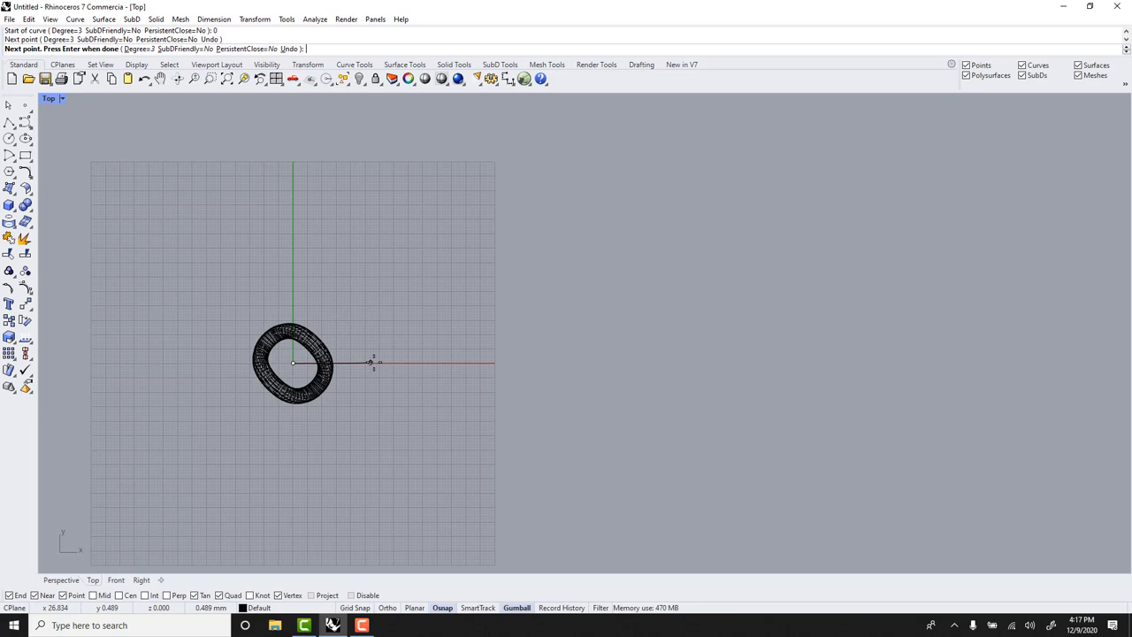
click(592, 362)
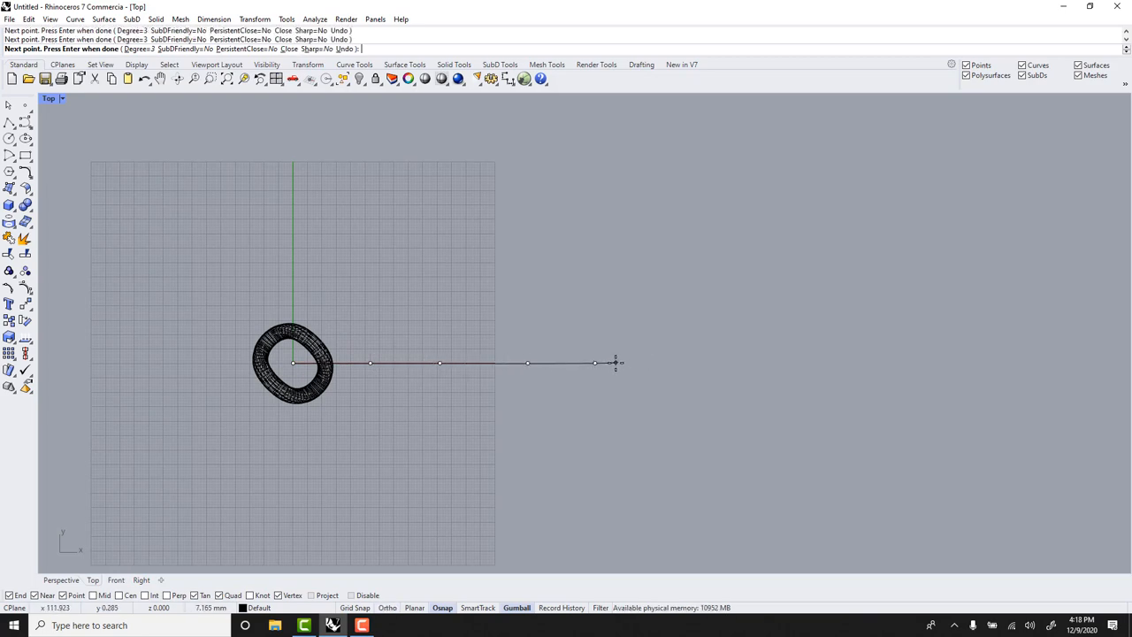
click(626, 243)
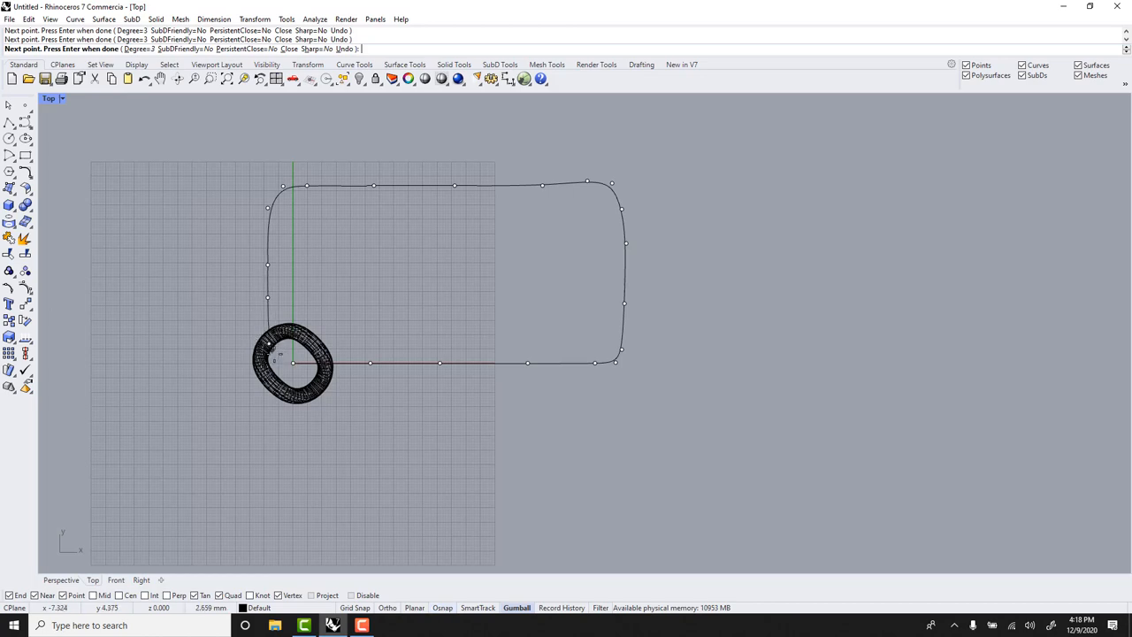
key(Enter)
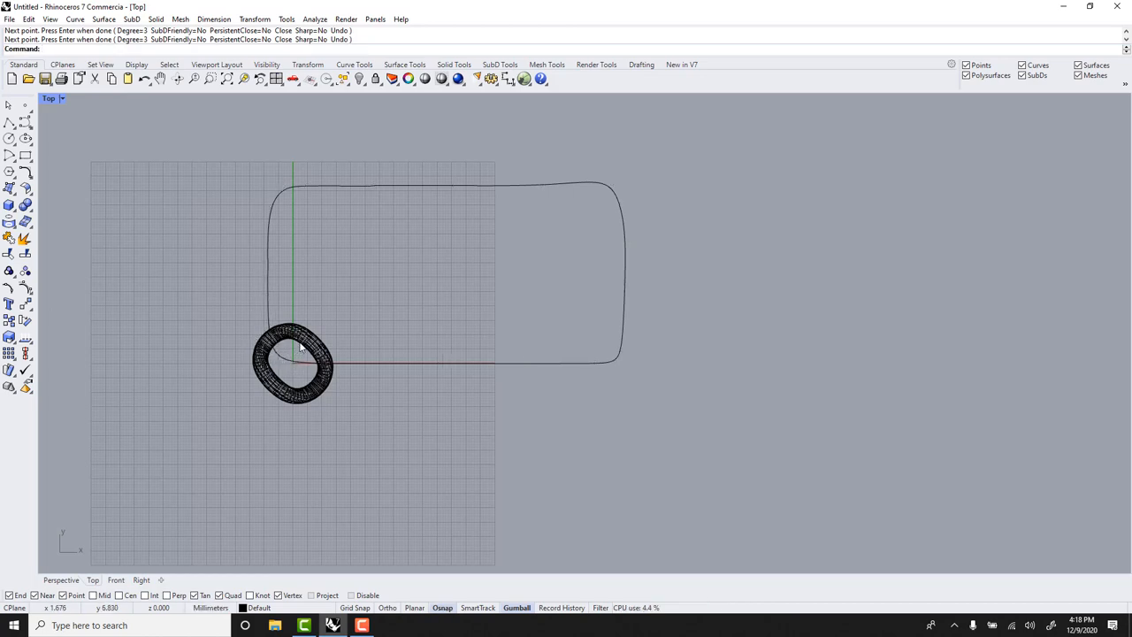
drag(292, 362, 380, 363)
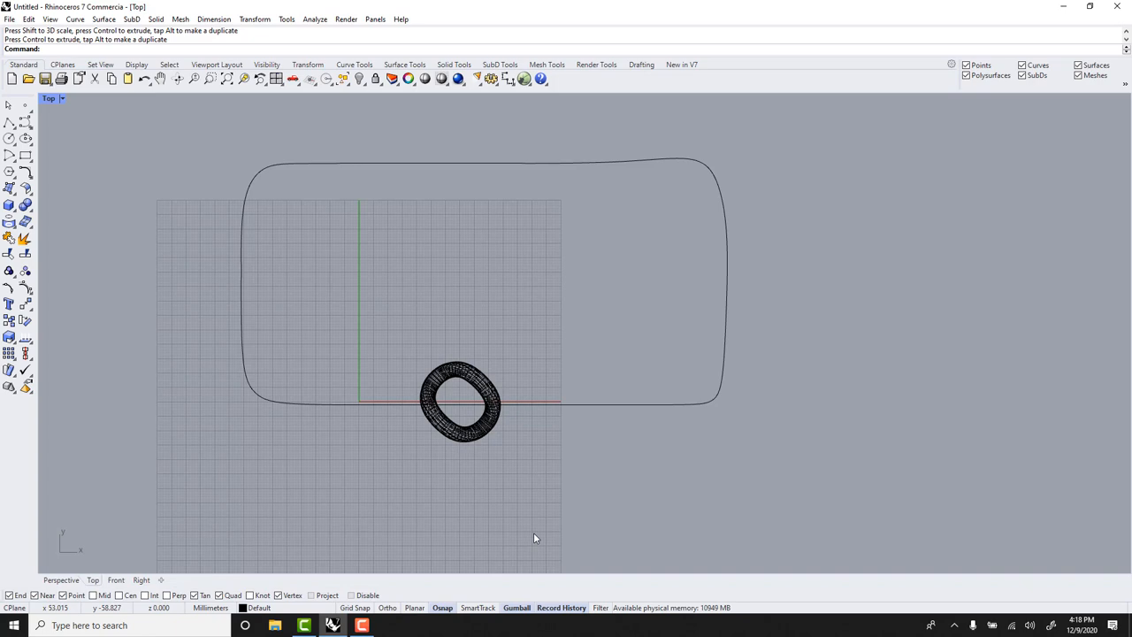
mouse_move(124, 159)
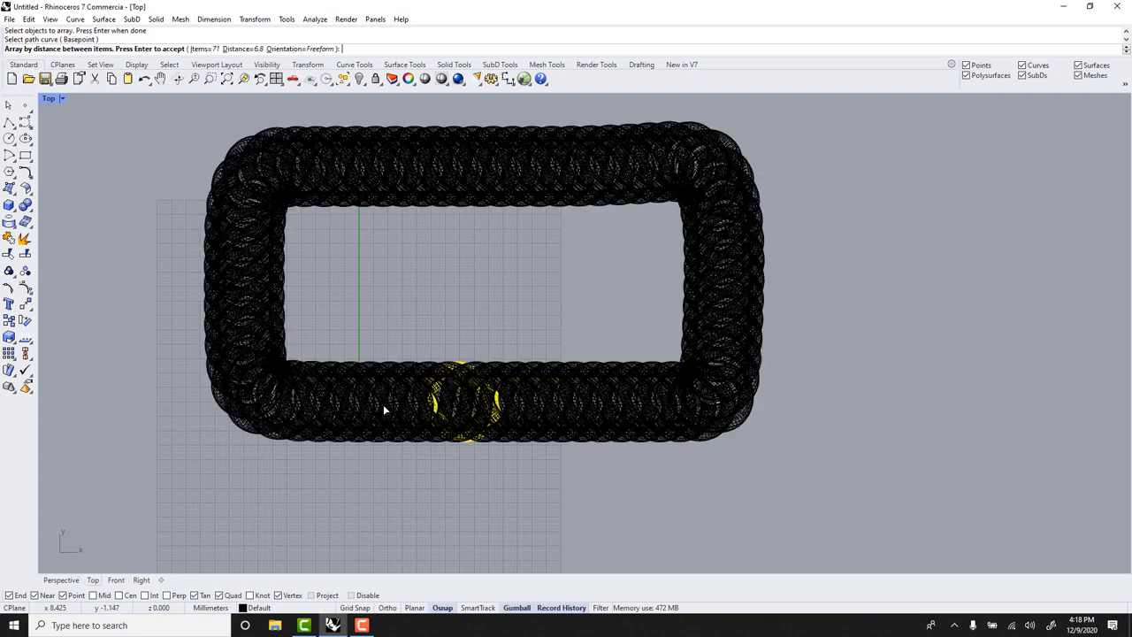
mouse_move(349, 449)
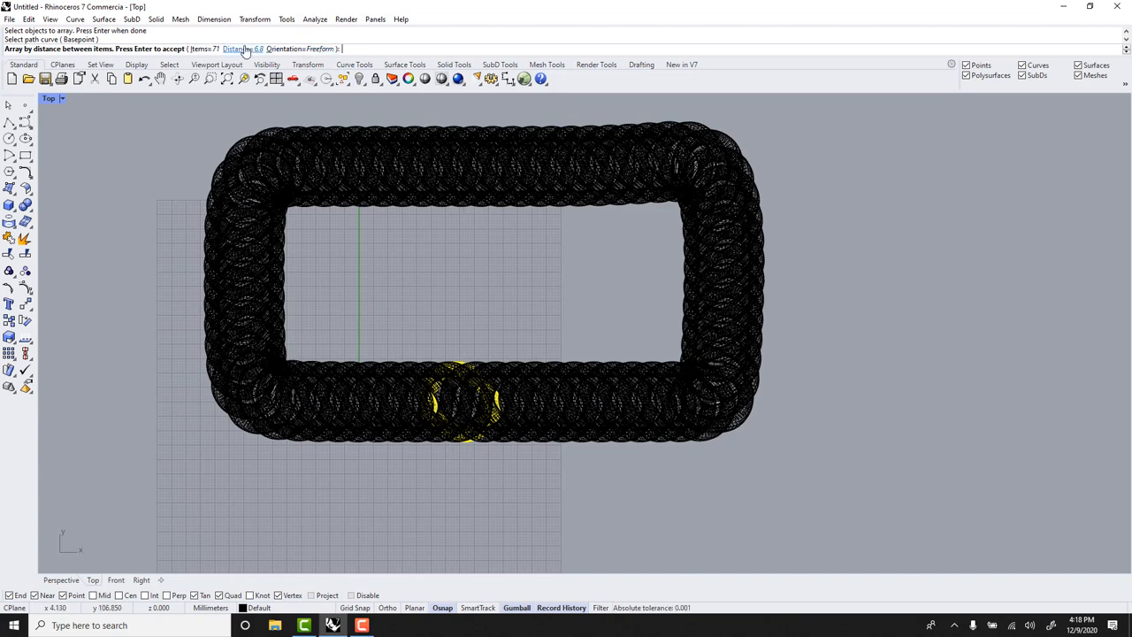
Adjust the Distance spacing while arraying the bent link along the closed path curve
click(243, 49)
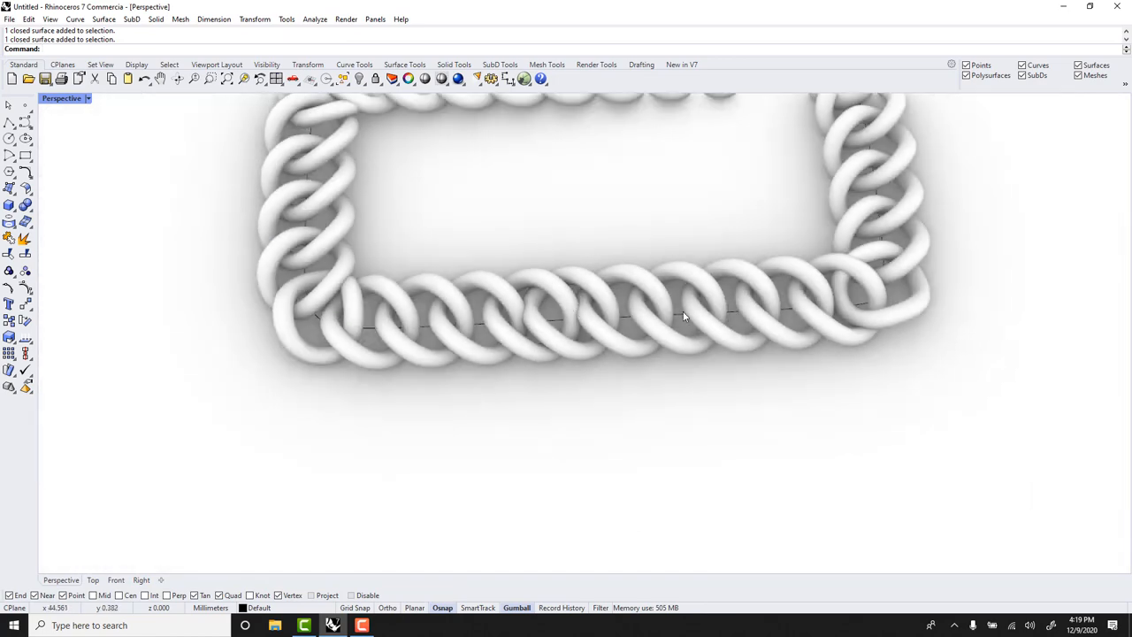
Orbit the chain, undo the source-link move that distorted it, and restore the four-viewport layout
drag(685, 316, 632, 305)
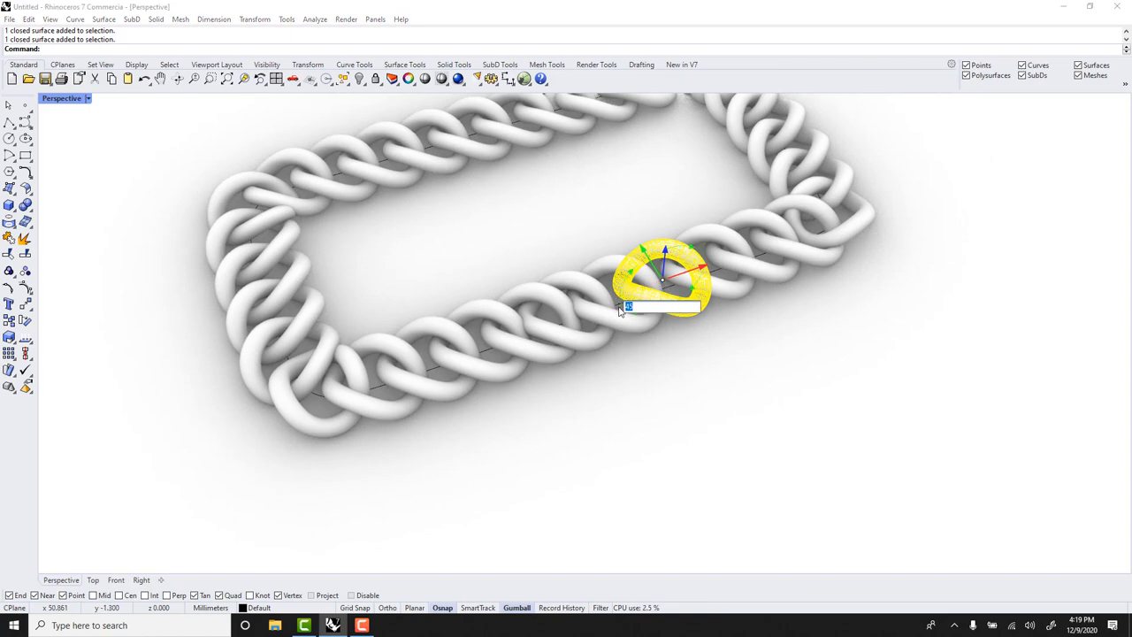
key(ctrl+z)
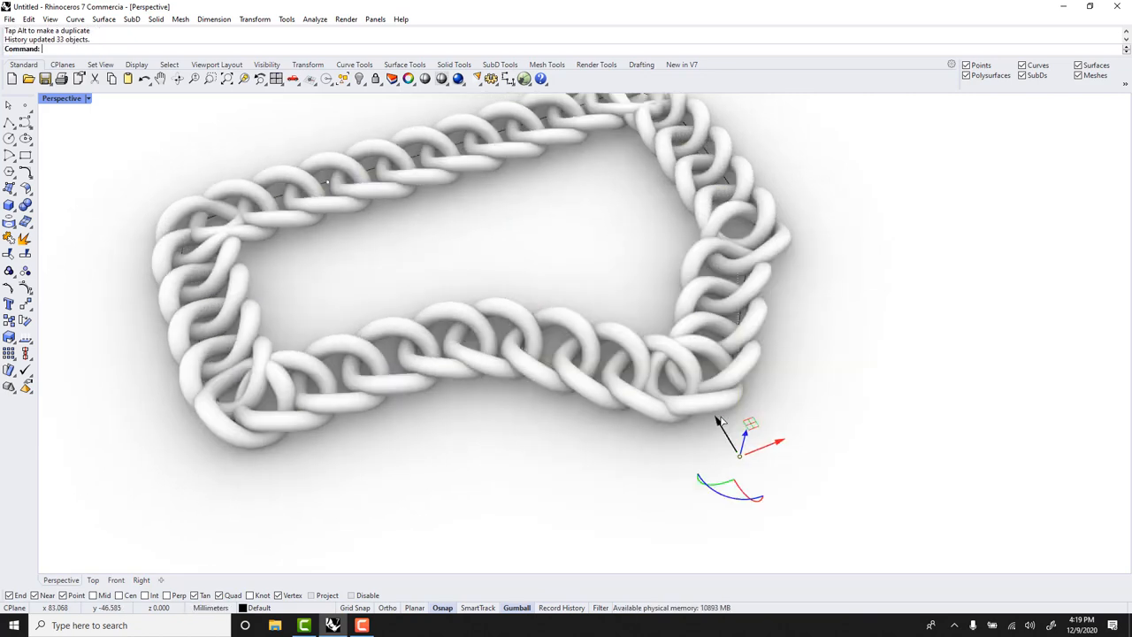
key(ctrl+z)
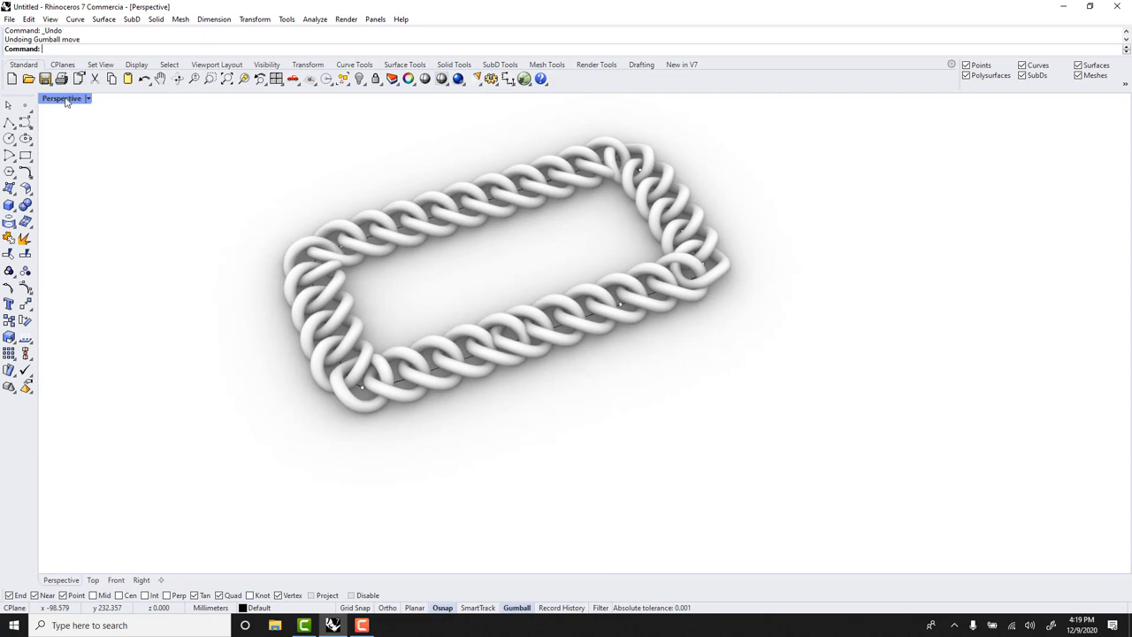
click(87, 98)
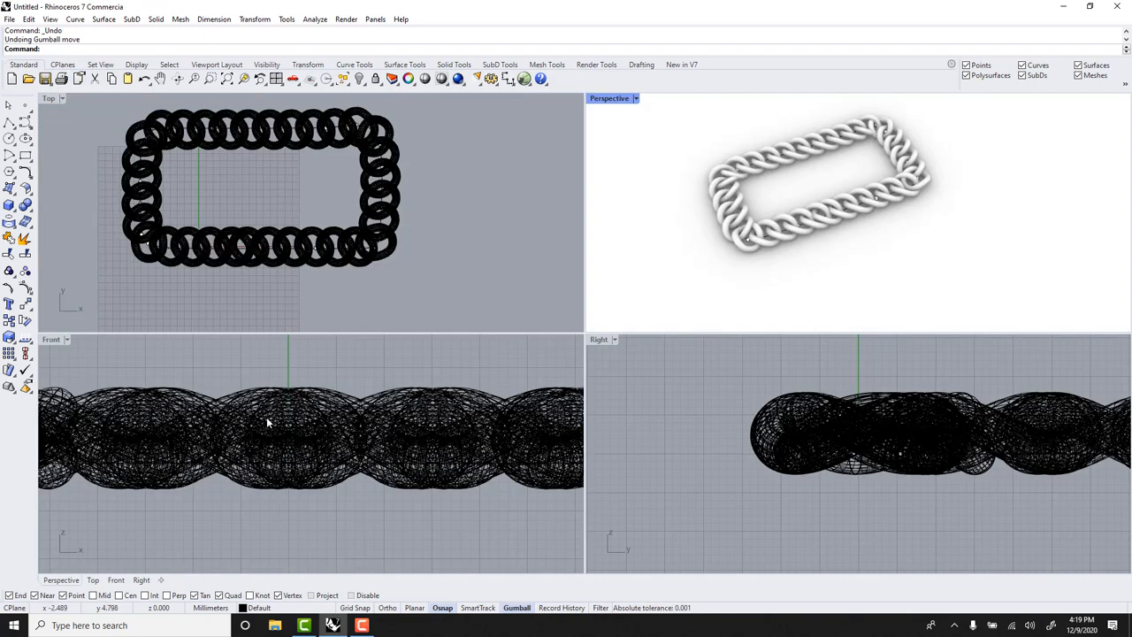
mouse_move(217, 486)
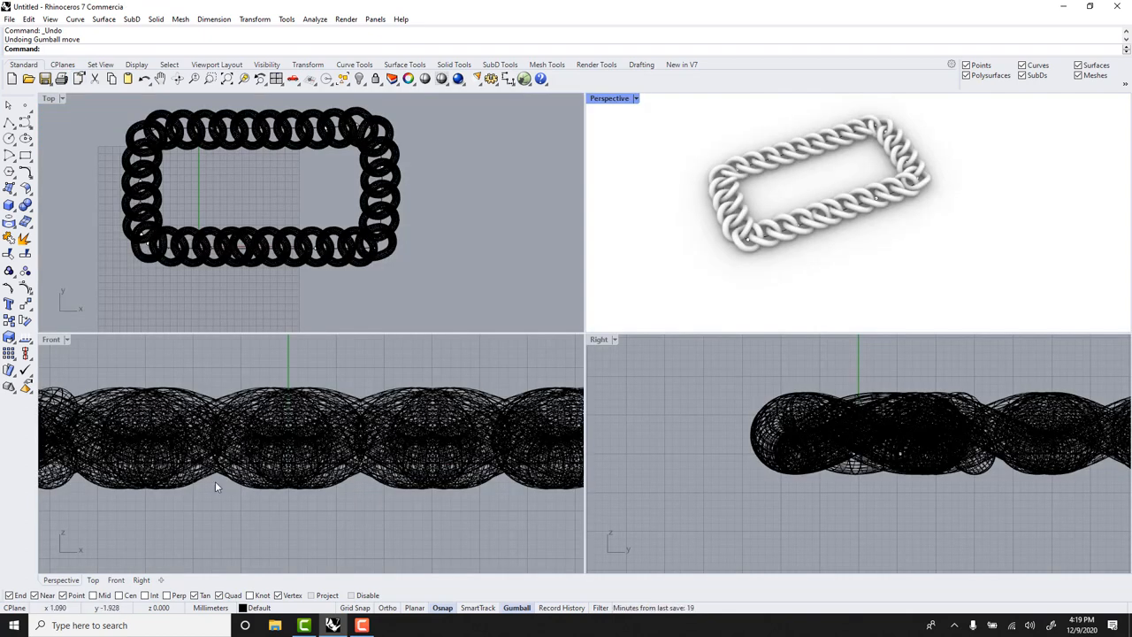